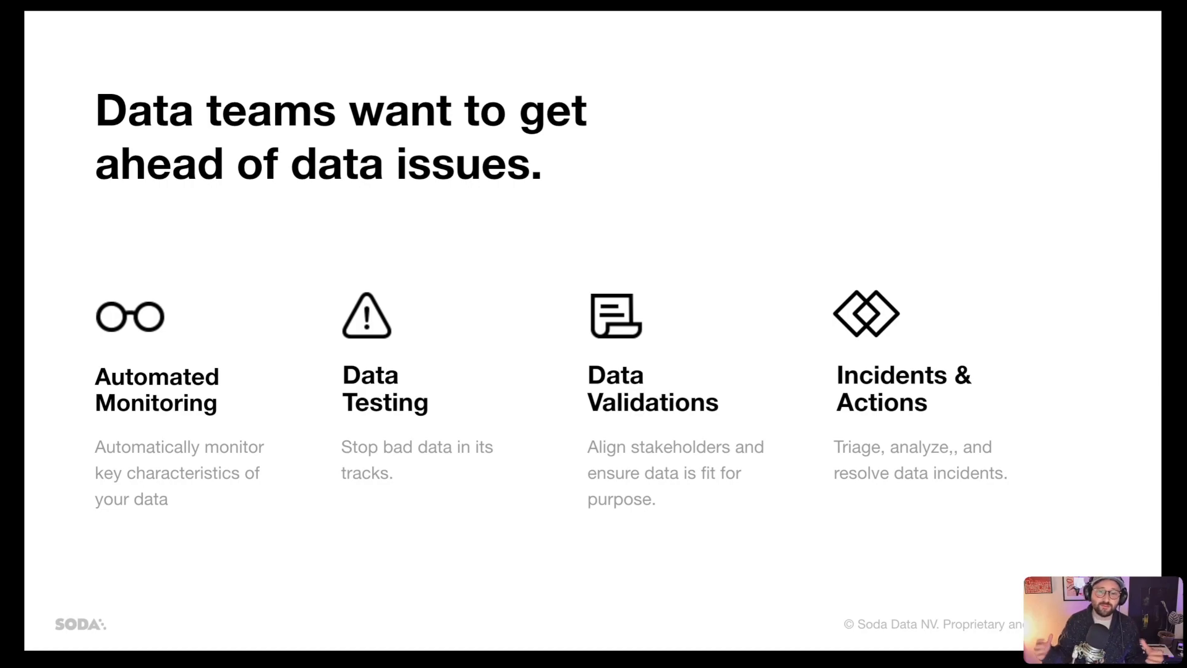
# - Select run number 40731656 in the Run # heading of the open Prod Deploy run
pyautogui.press('Right')
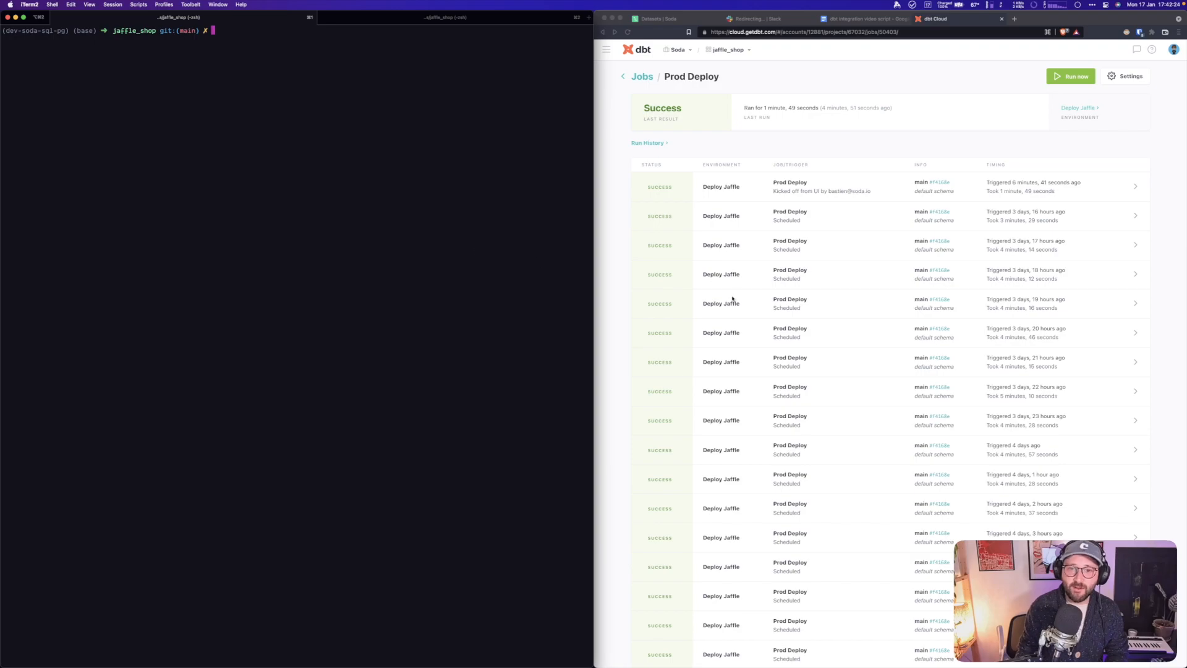
pyautogui.moveTo(896, 149)
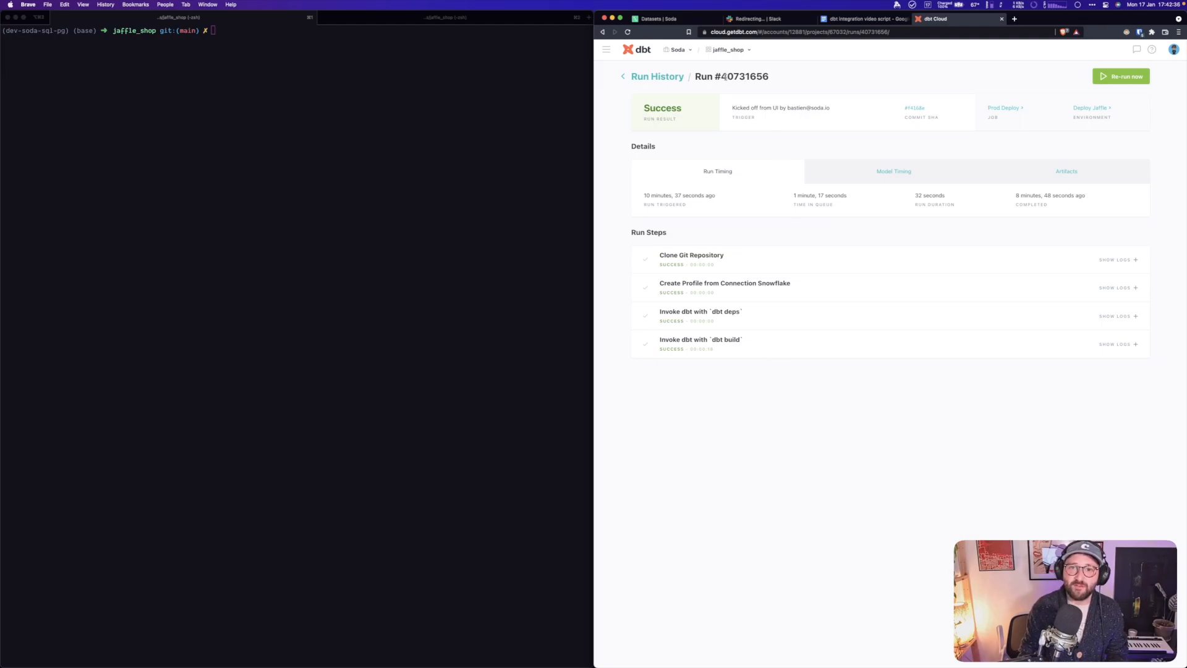
pyautogui.doubleClick(743, 76)
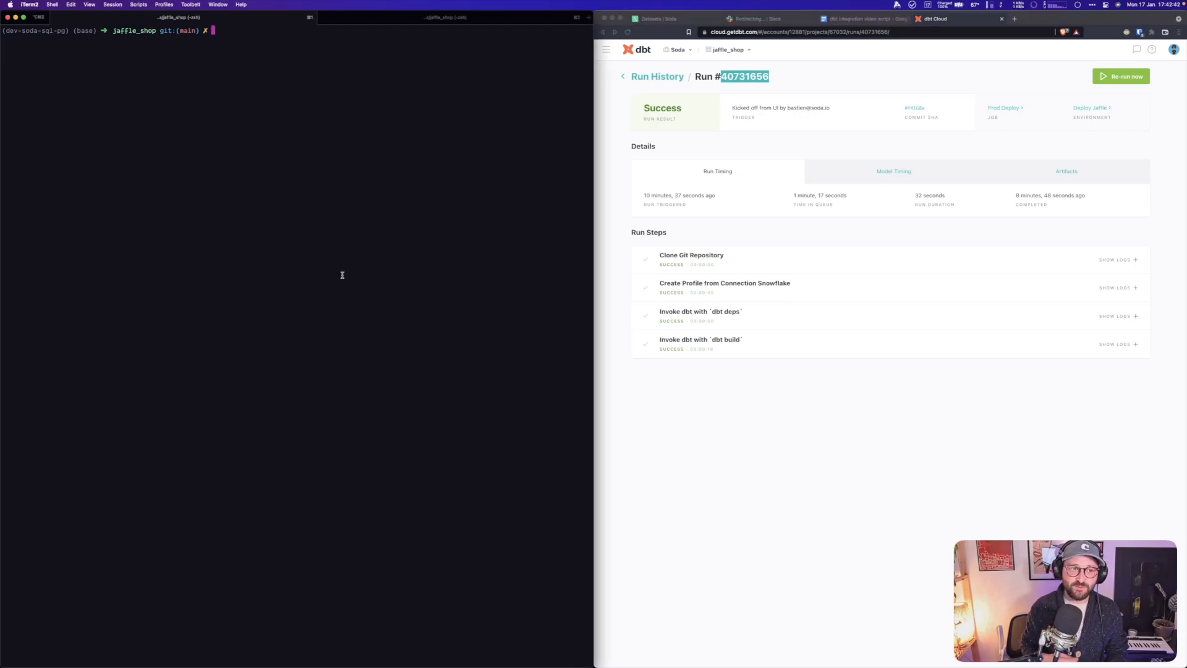
# - Enter 'soda ingest dbt --warehouse-yml-file soda_jaffle_shop/dbt_cloud_warehouse.yaml --dbt-' at the prompt
pyautogui.write('soda ingest dbt')
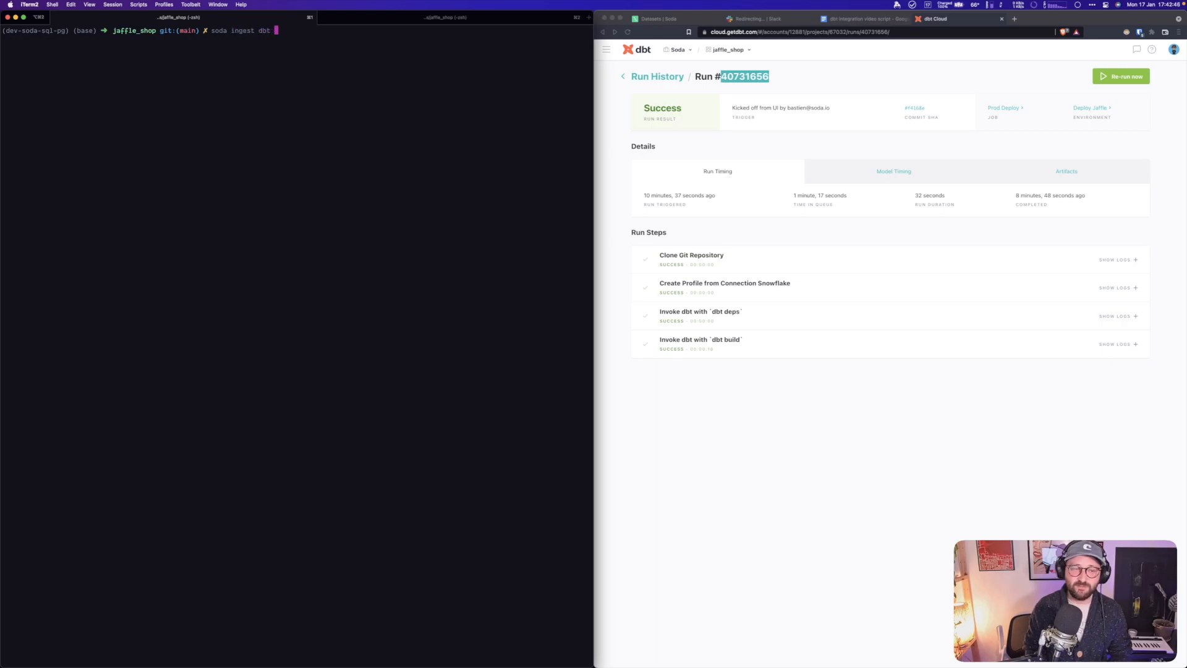
pyautogui.write('--')
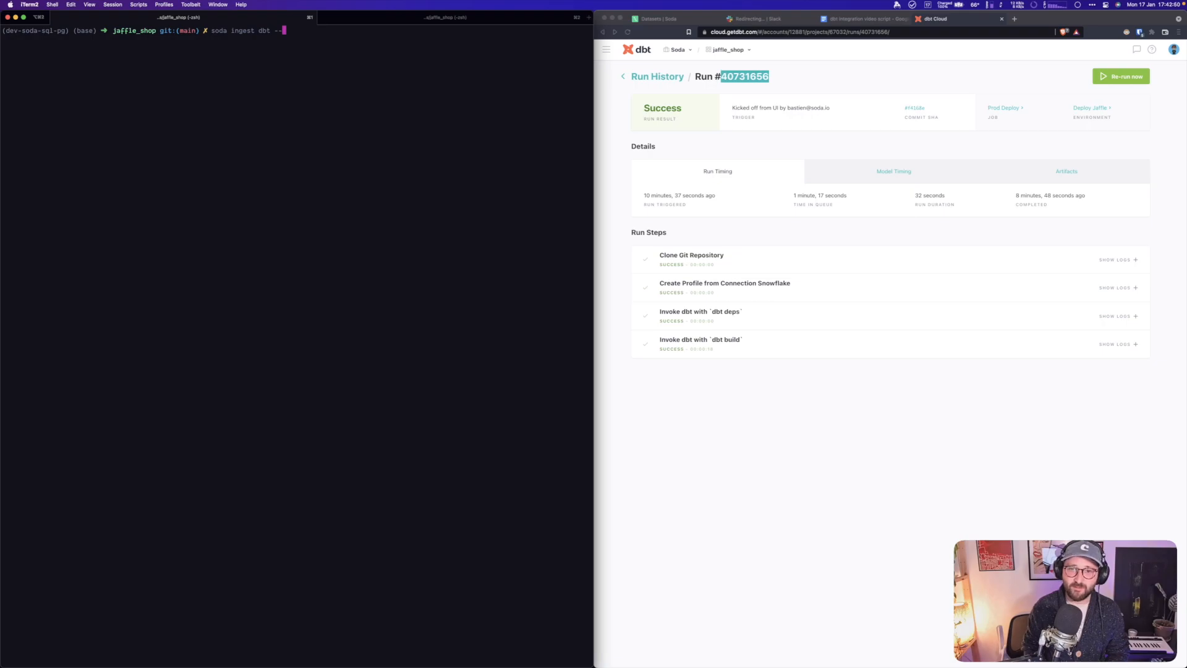
pyautogui.write('warhouse-yml')
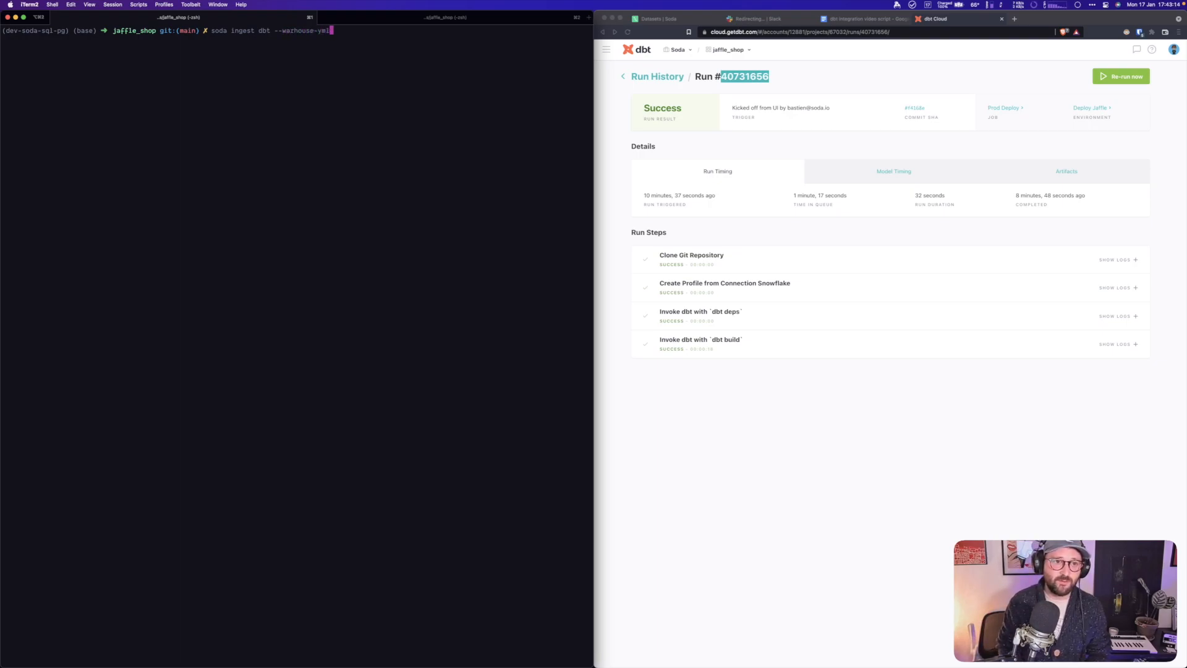
pyautogui.write('-file soda_jaffle_shop/')
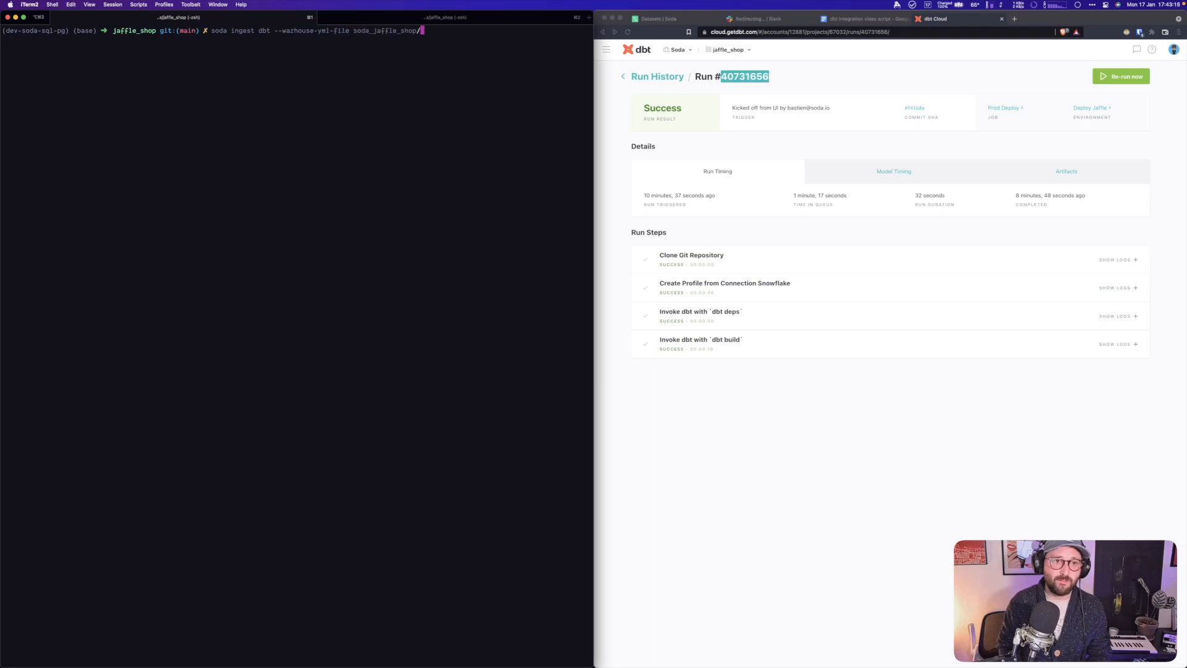
pyautogui.write('dbt_cloud_warehouse.yaml')
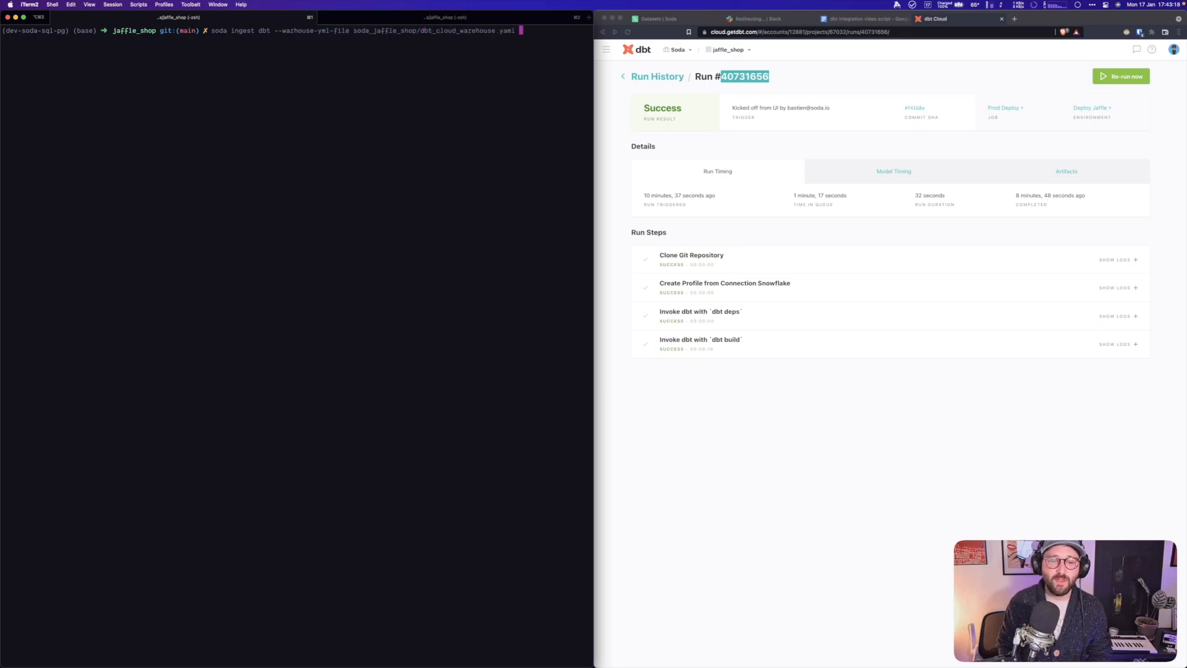
pyautogui.write('--dbt-cloud-account-id')
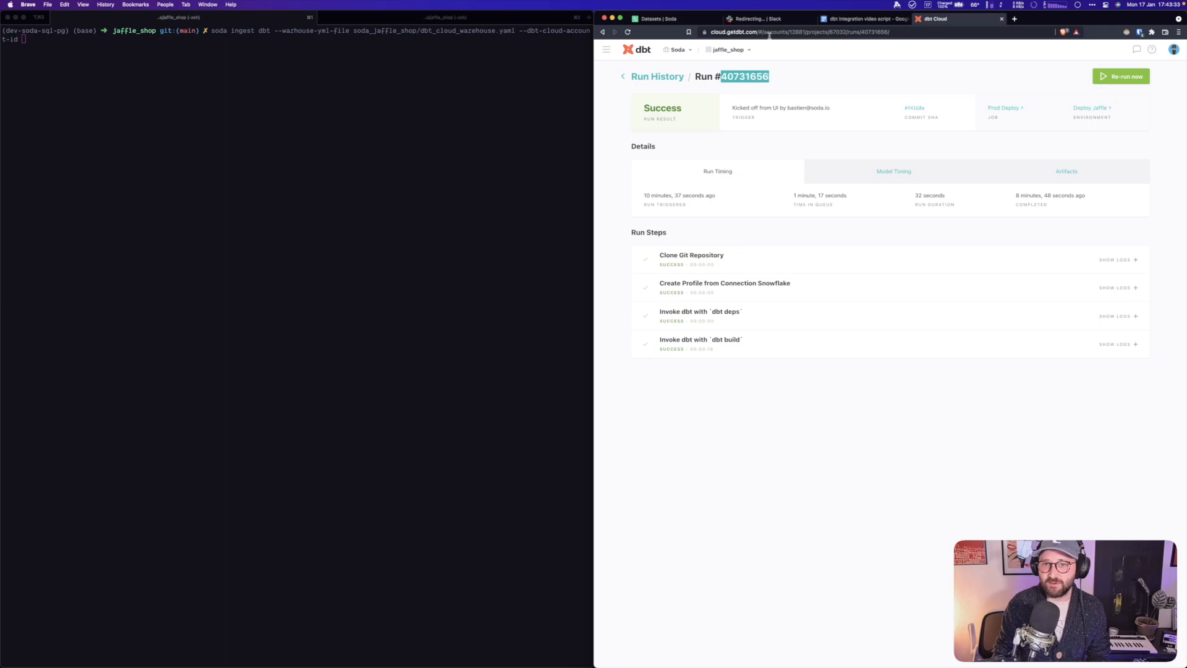
pyautogui.click(776, 32)
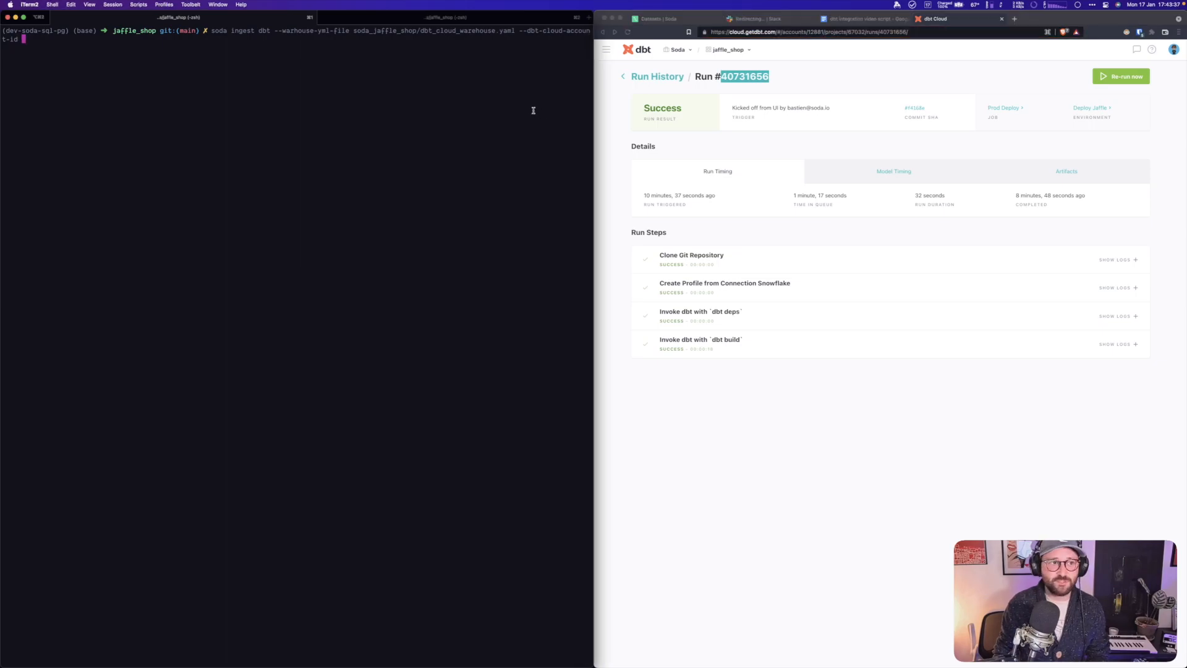
pyautogui.write('12881')
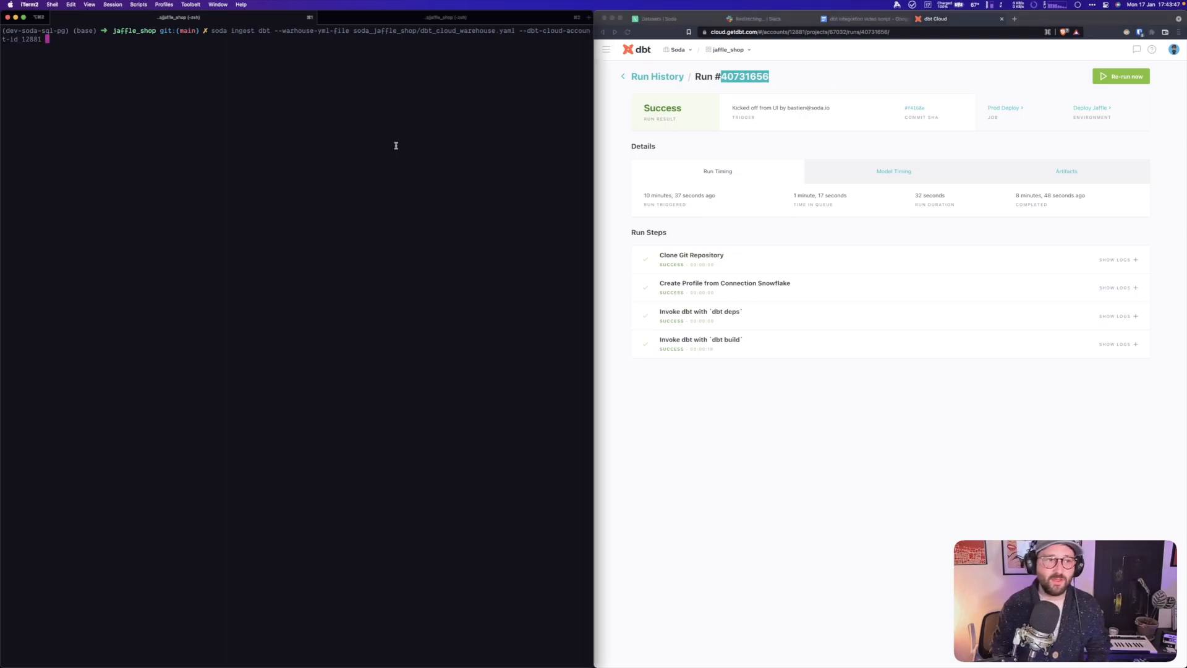
pyautogui.write('--db')
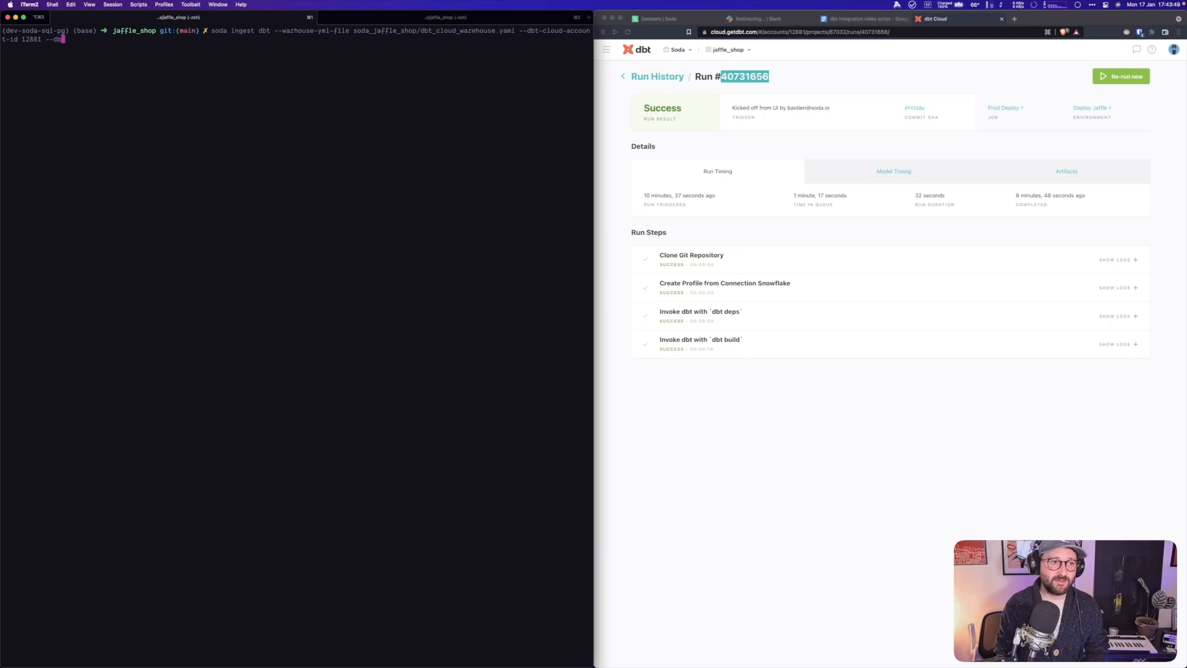
pyautogui.write('t-cloud-')
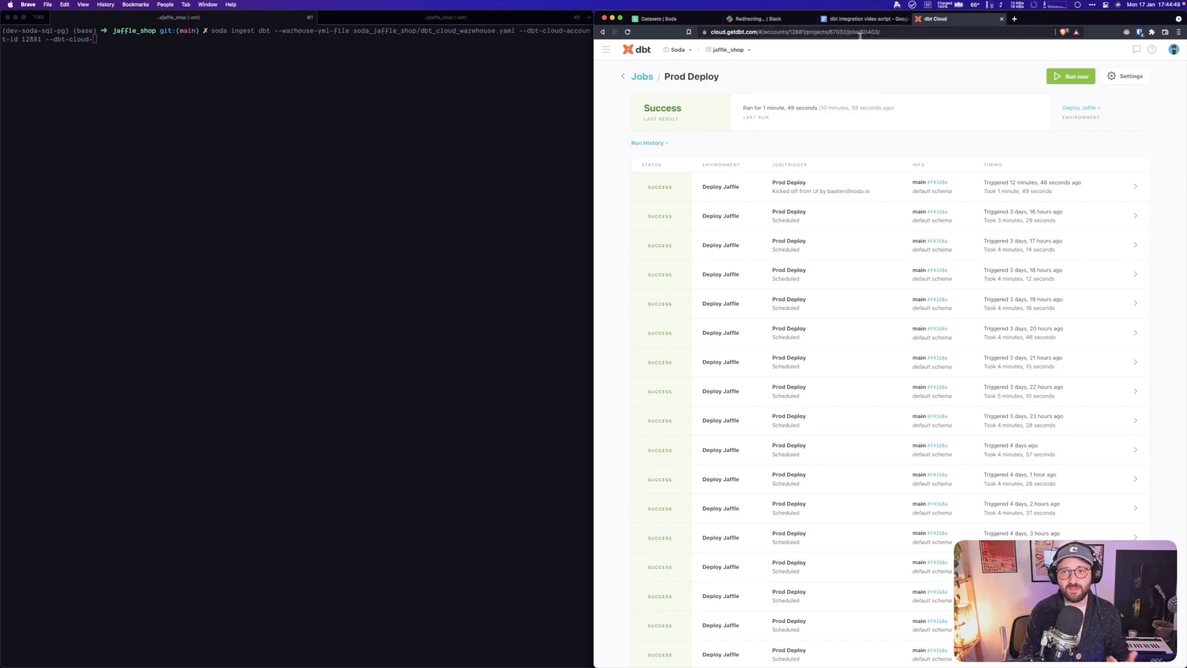
pyautogui.click(801, 34)
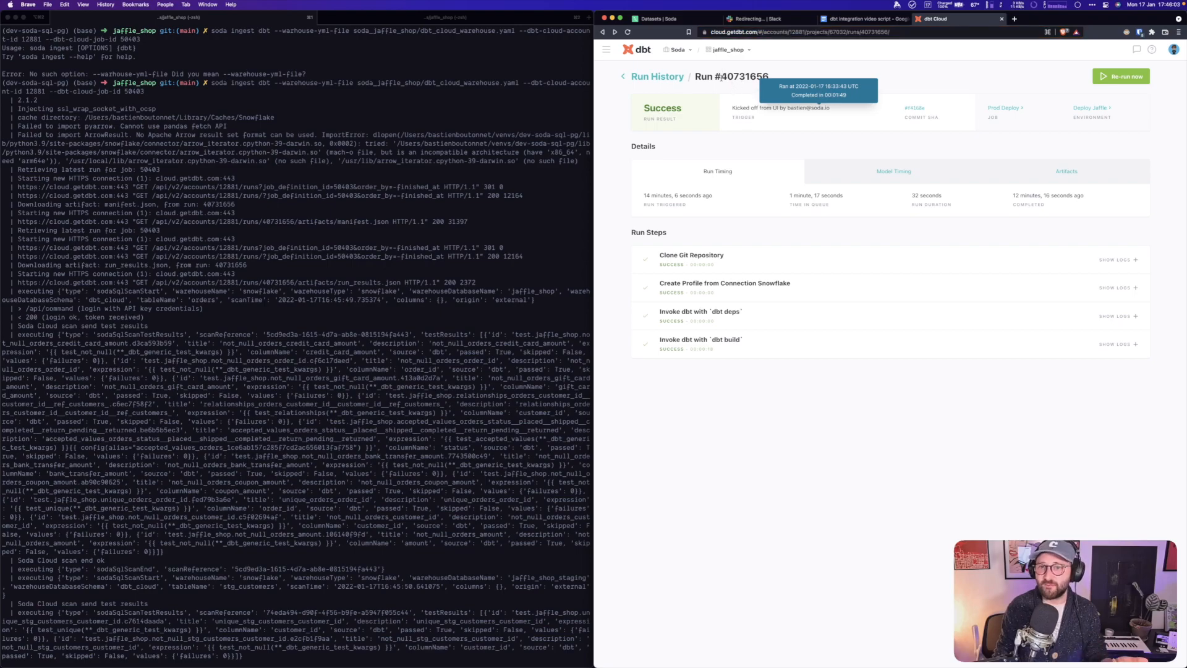
# - Select the dbt Cloud run number again for the corrected ingest command
pyautogui.doubleClick(736, 77)
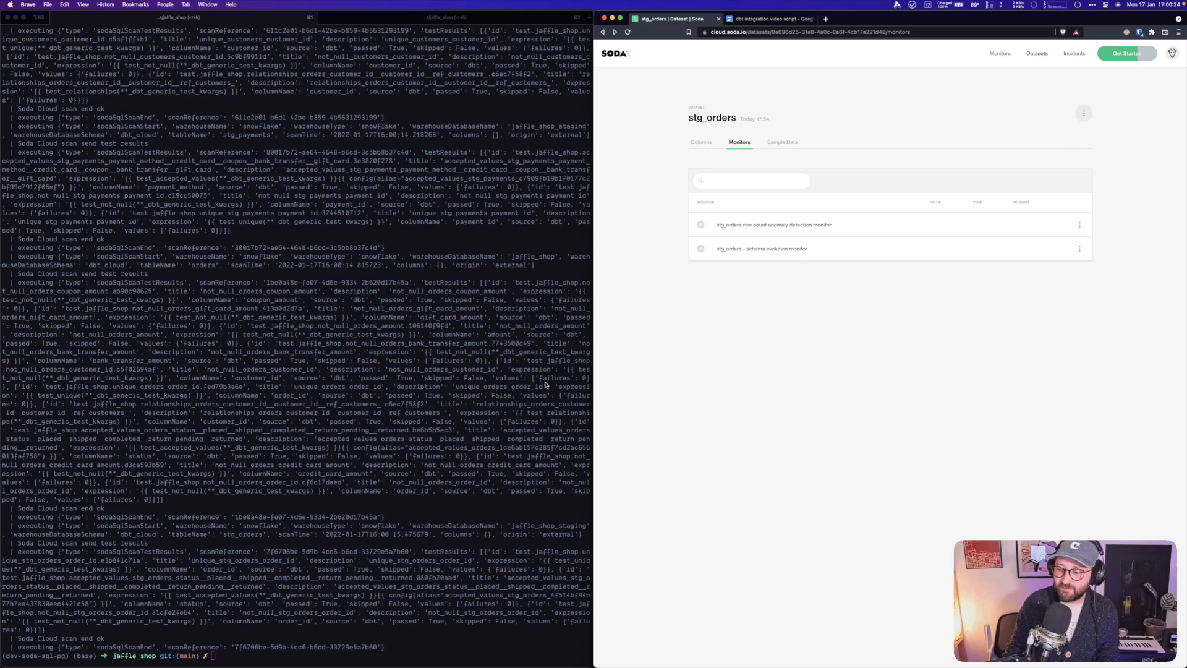
pyautogui.moveTo(865, 360)
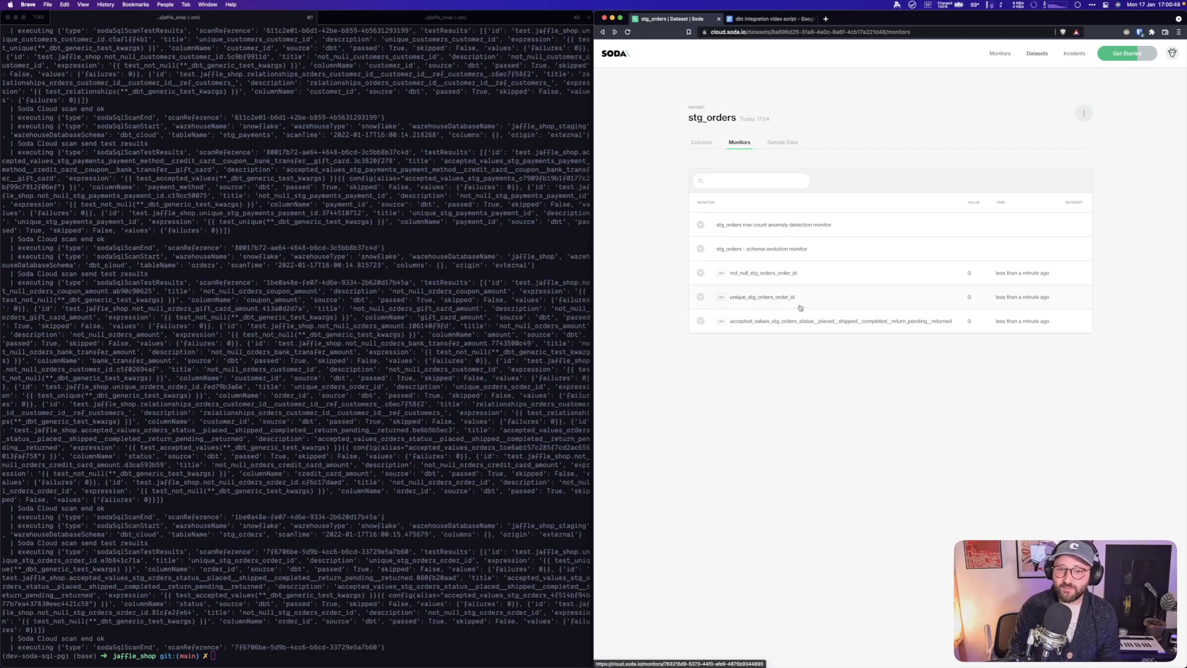
pyautogui.moveTo(764, 304)
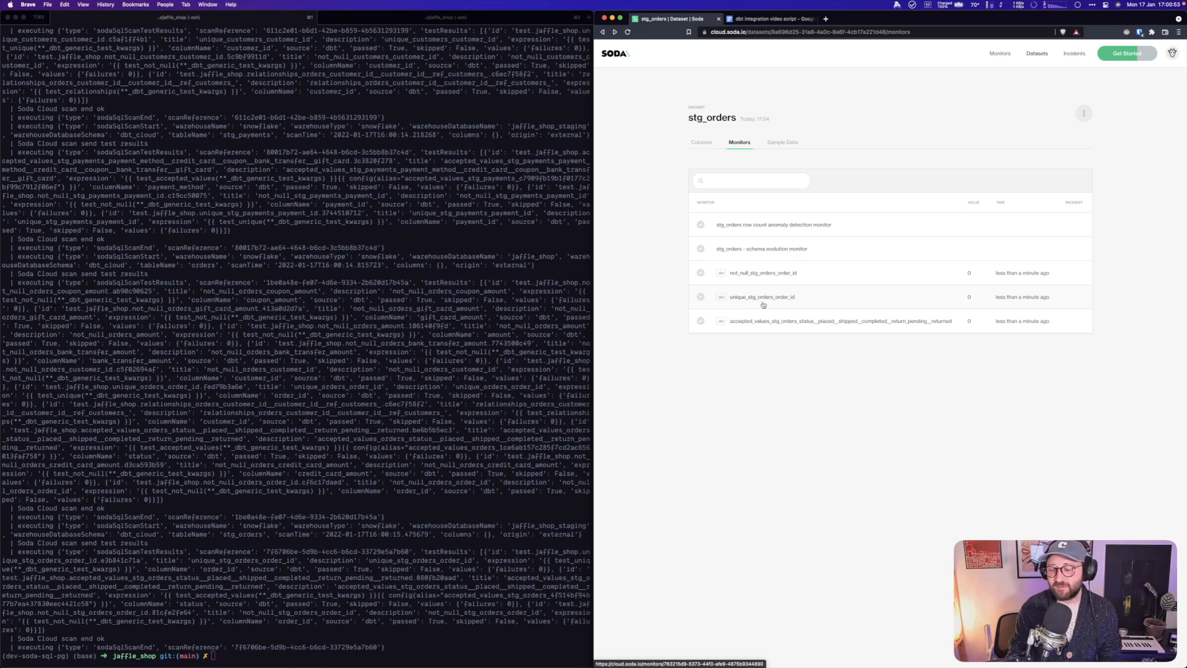
pyautogui.moveTo(756, 302)
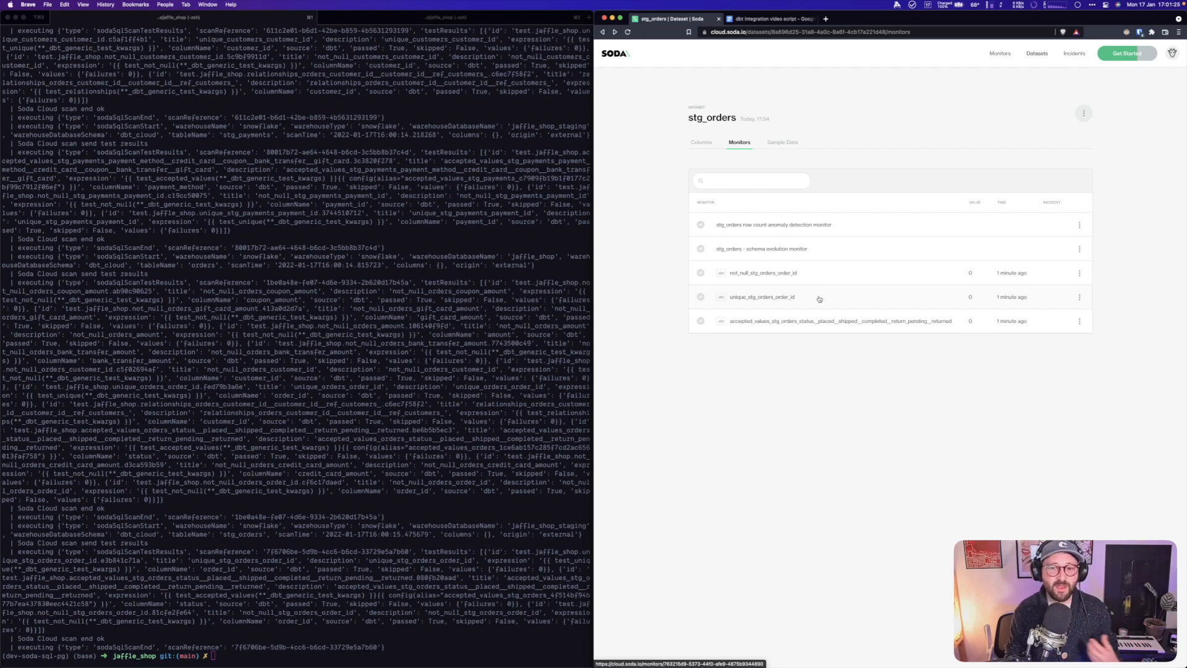
# - View the unique_stg_orders_order_id test results with the latest passing value of 0
pyautogui.click(762, 297)
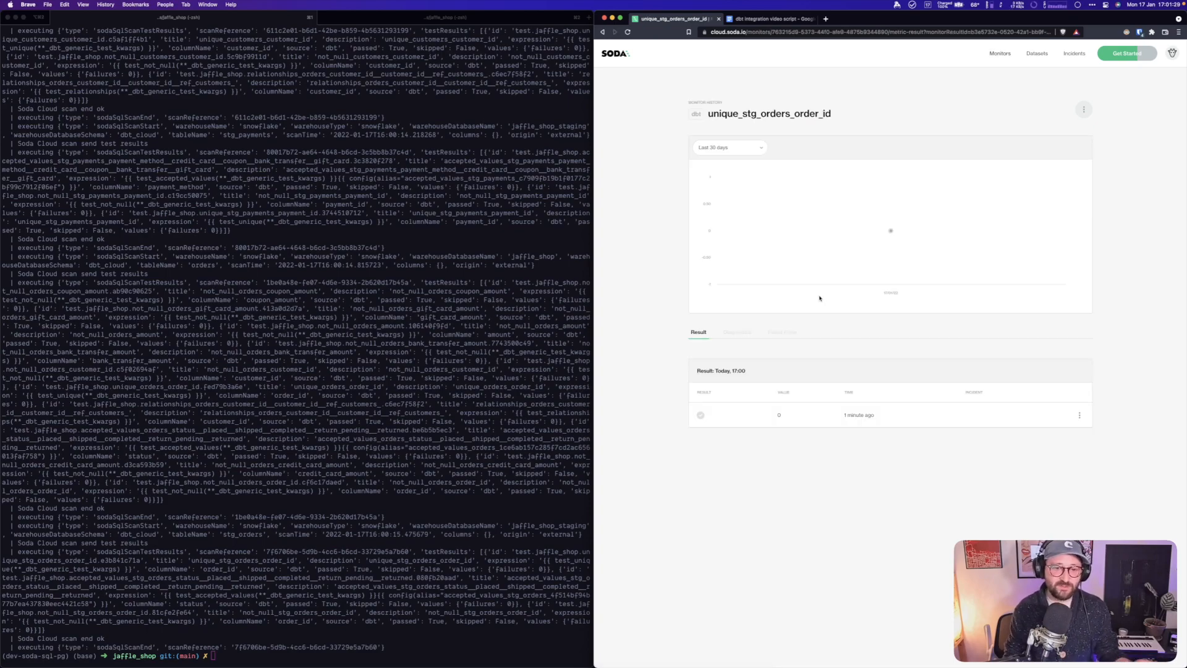
pyautogui.moveTo(891, 230)
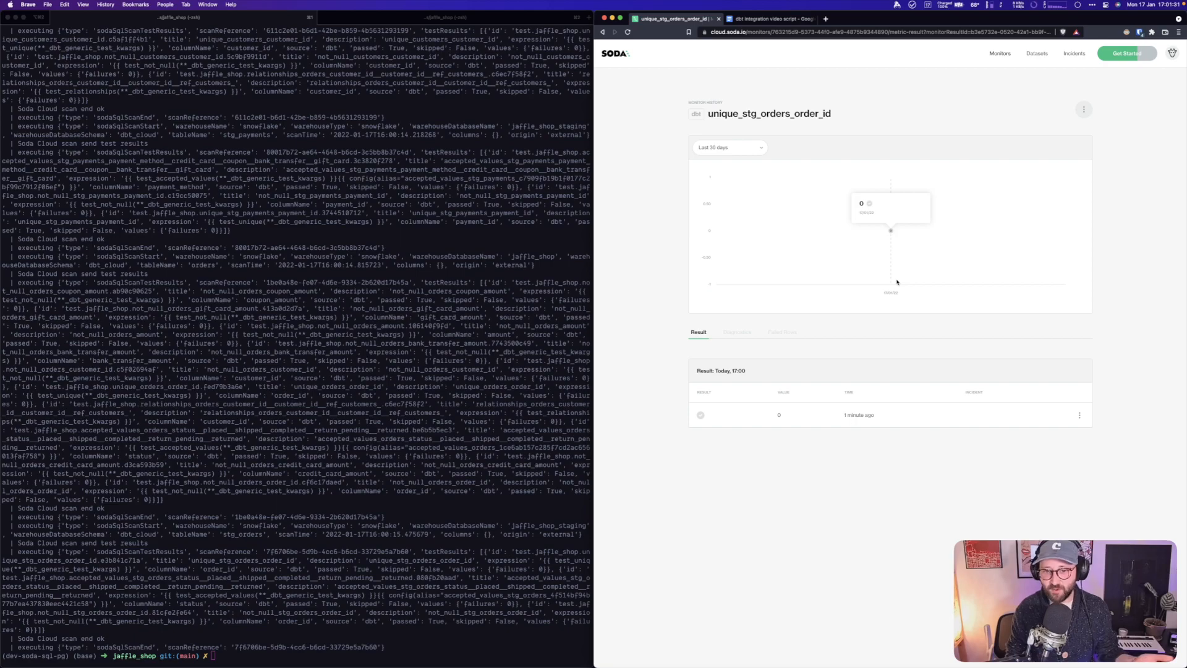
pyautogui.moveTo(648, 279)
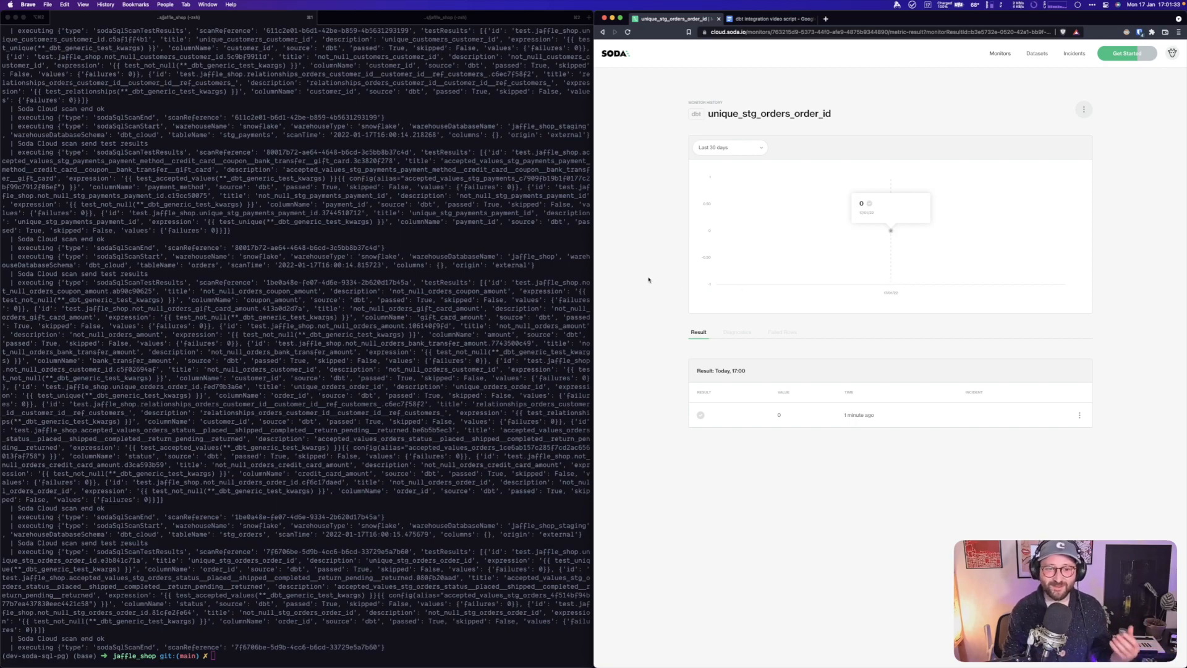
pyautogui.moveTo(641, 273)
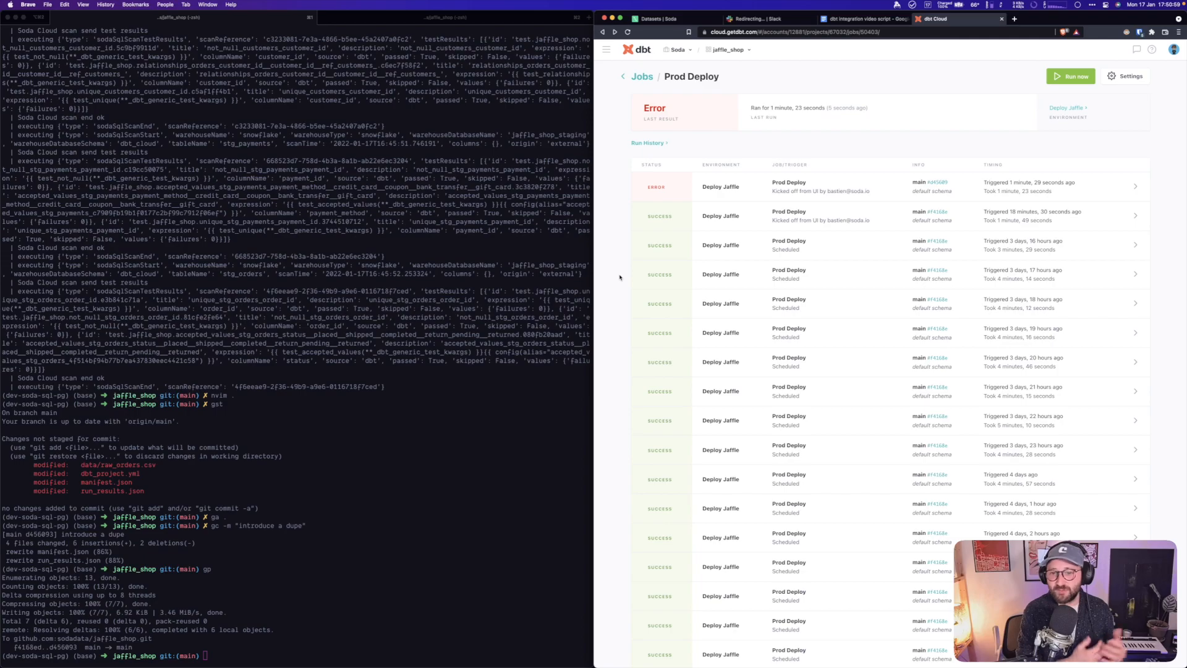
pyautogui.moveTo(603, 200)
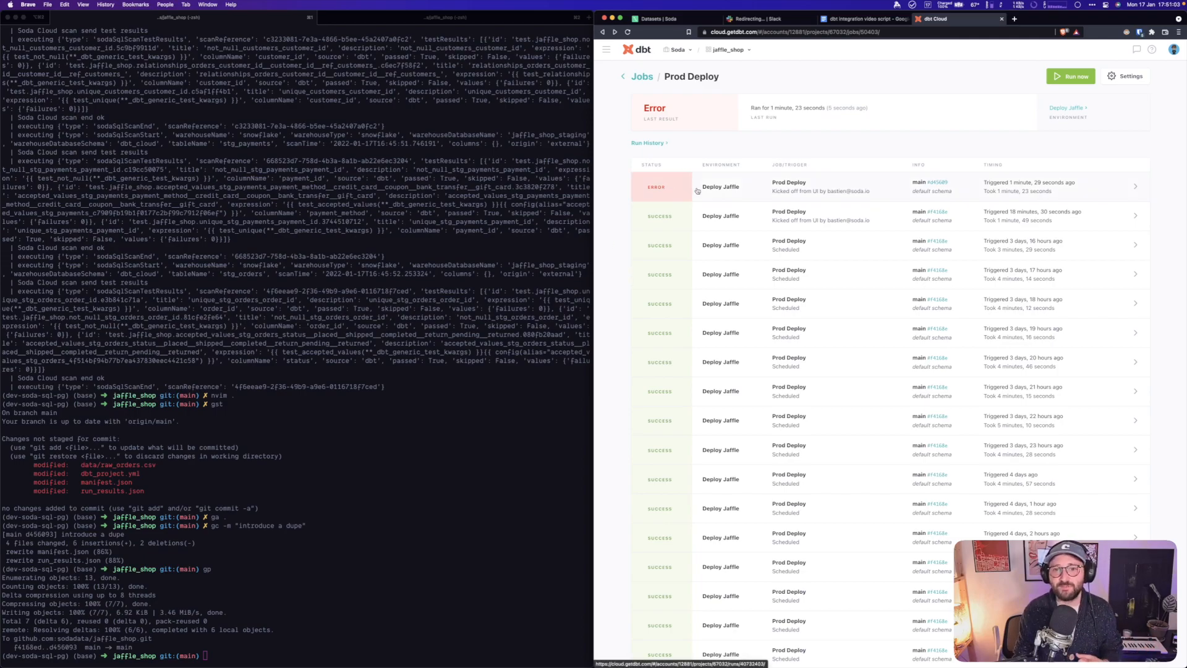
# - View the failed Prod Deploy run in dbt Cloud before ingesting its results
pyautogui.click(697, 186)
pyautogui.write('soda ingest dbt --warehouse-yml-file soda_jaffle_shop/warehouse.yml --dbt-artifacts target')
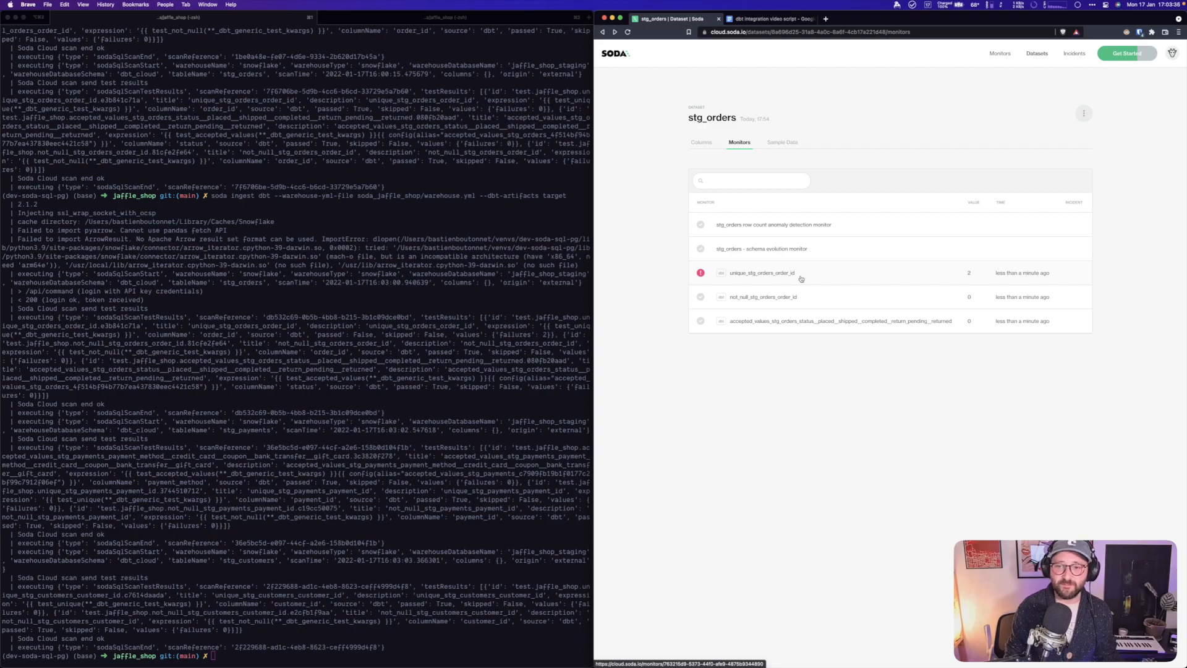
# - View the unique_stg_orders_order_id monitor now failing with value 2
pyautogui.click(762, 272)
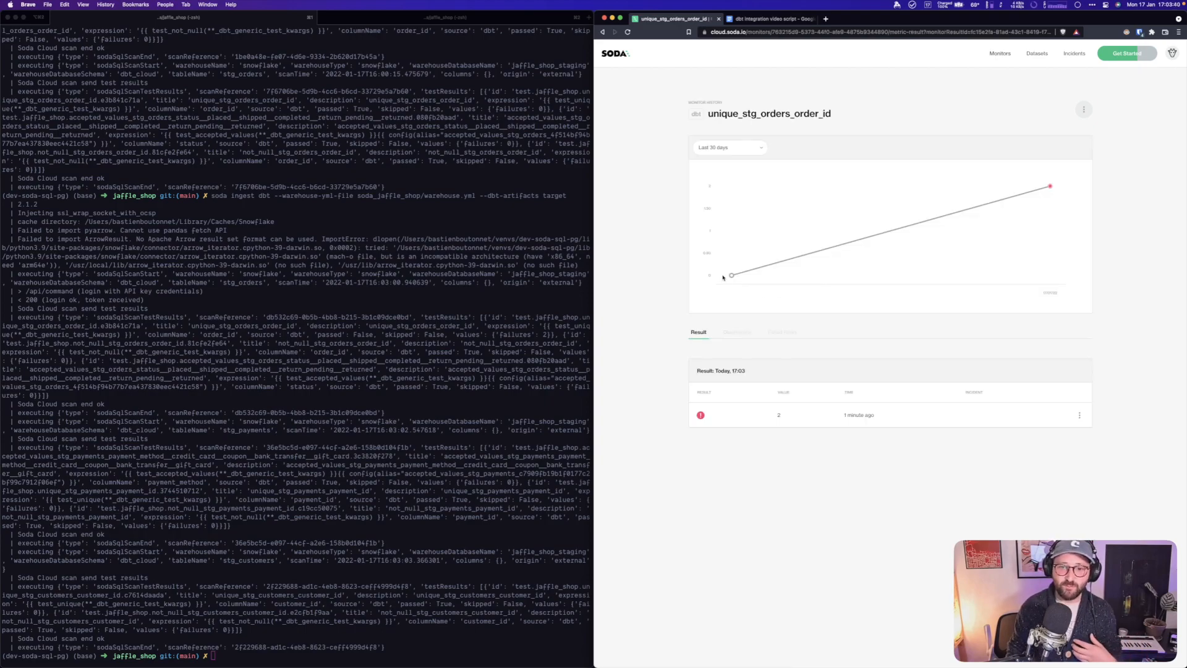
pyautogui.moveTo(1051, 188)
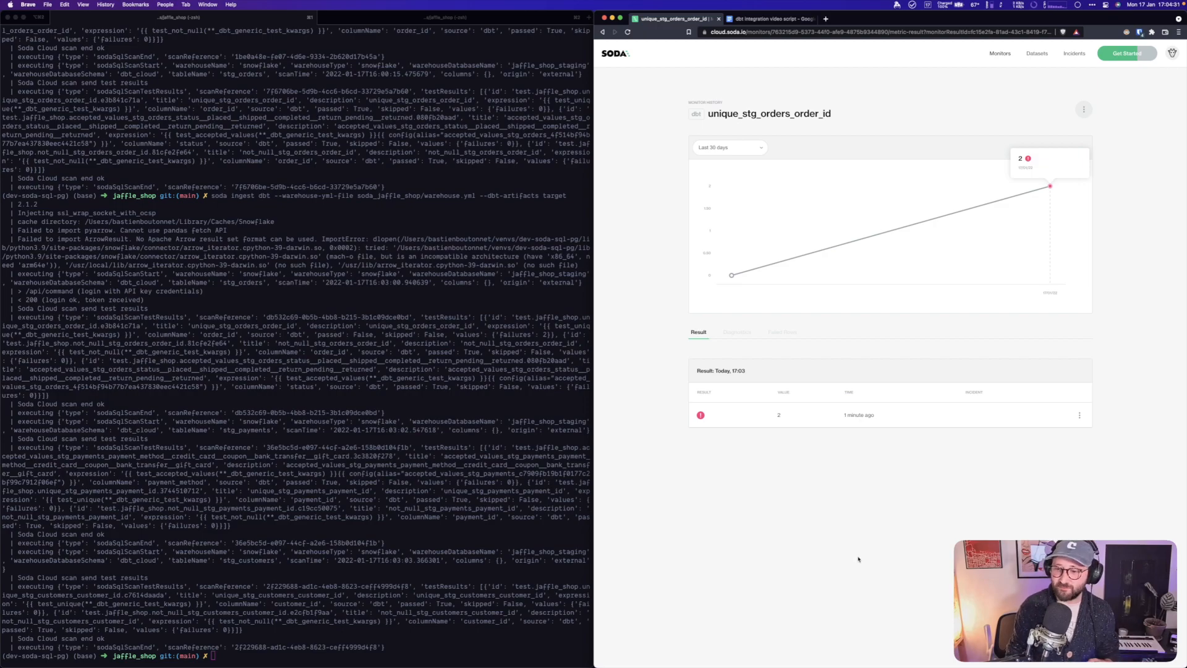
# - Show the 'Critical - Data monitoring results for stg_orders' alert email in Gmail
pyautogui.click(955, 18)
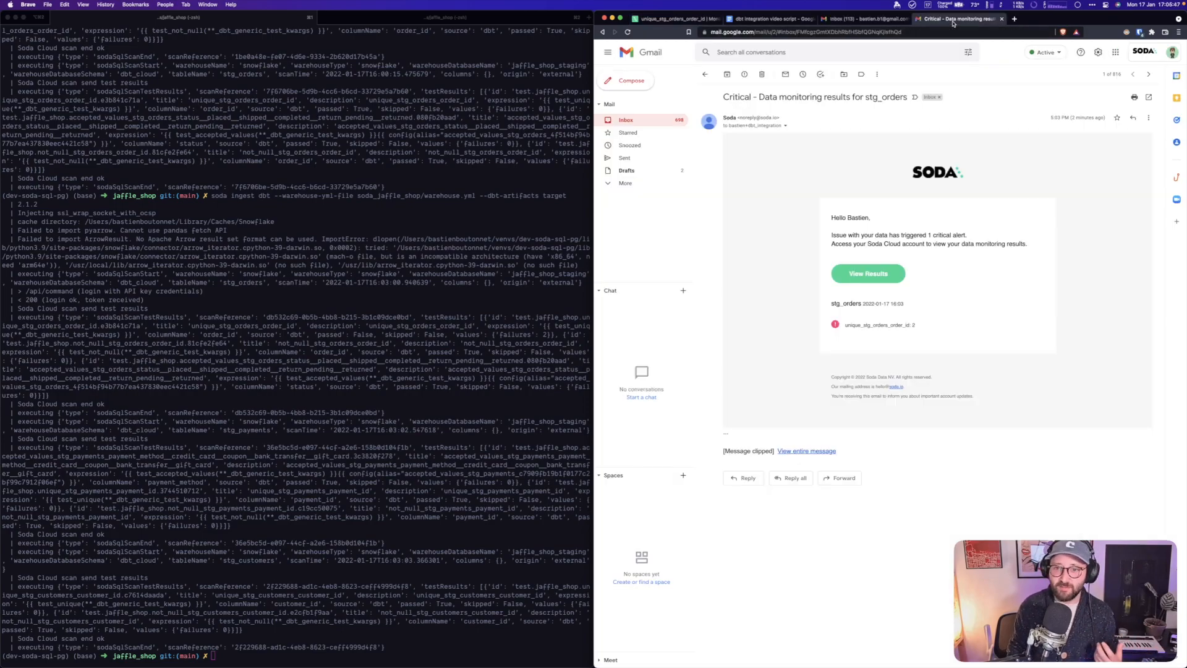
pyautogui.moveTo(792, 324)
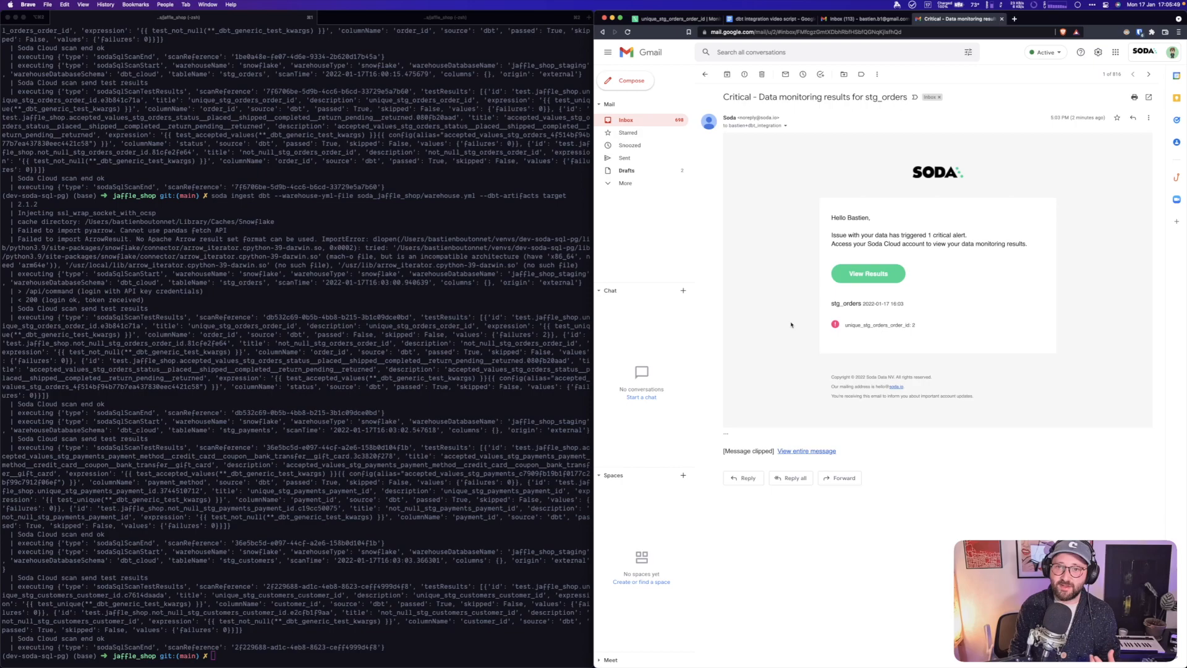
pyautogui.moveTo(923, 367)
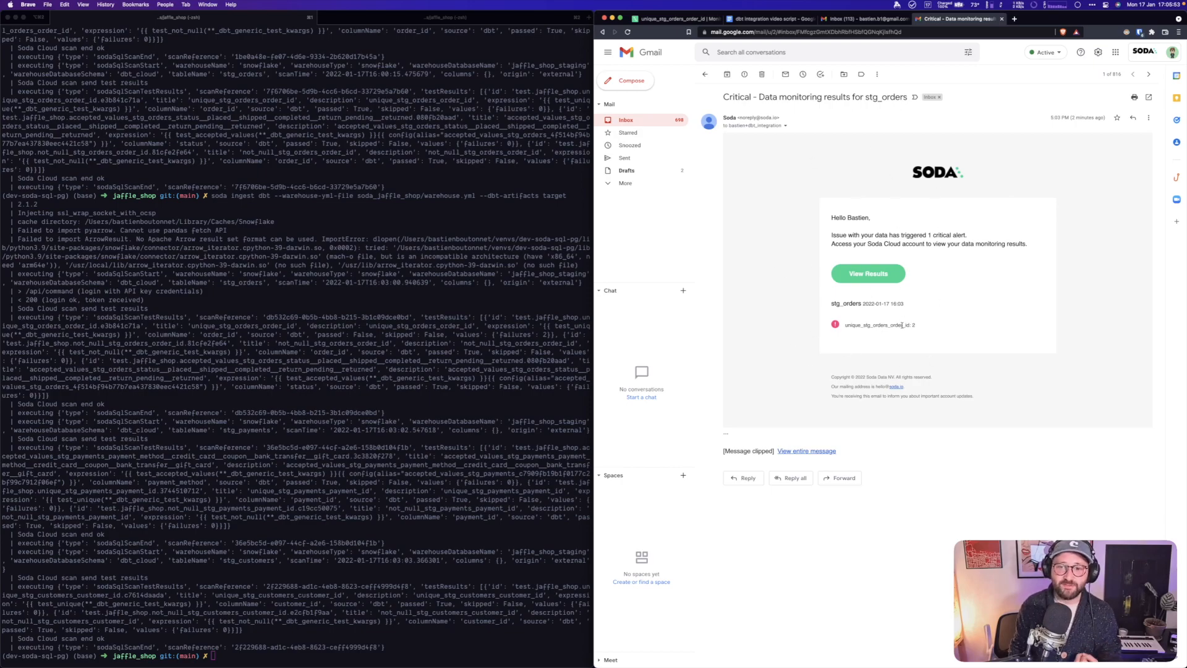
pyautogui.moveTo(875, 355)
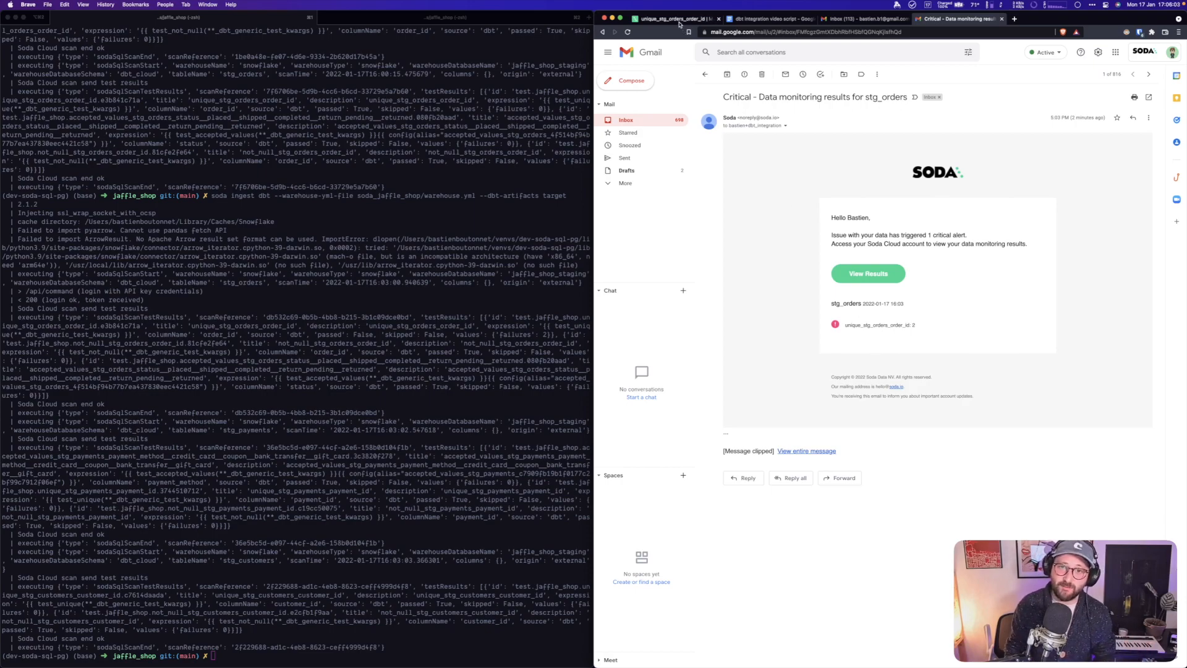
# - Start an incident titled 'Uniqueness violation in stg order' with severity Critical
pyautogui.click(868, 274)
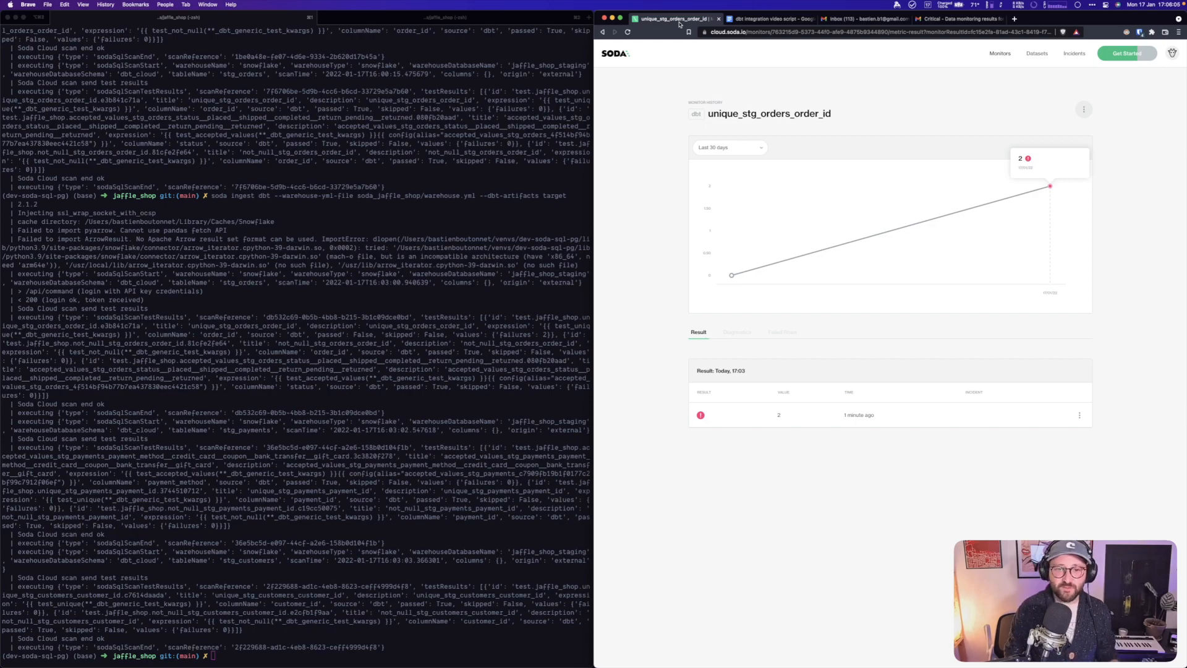
pyautogui.moveTo(643, 123)
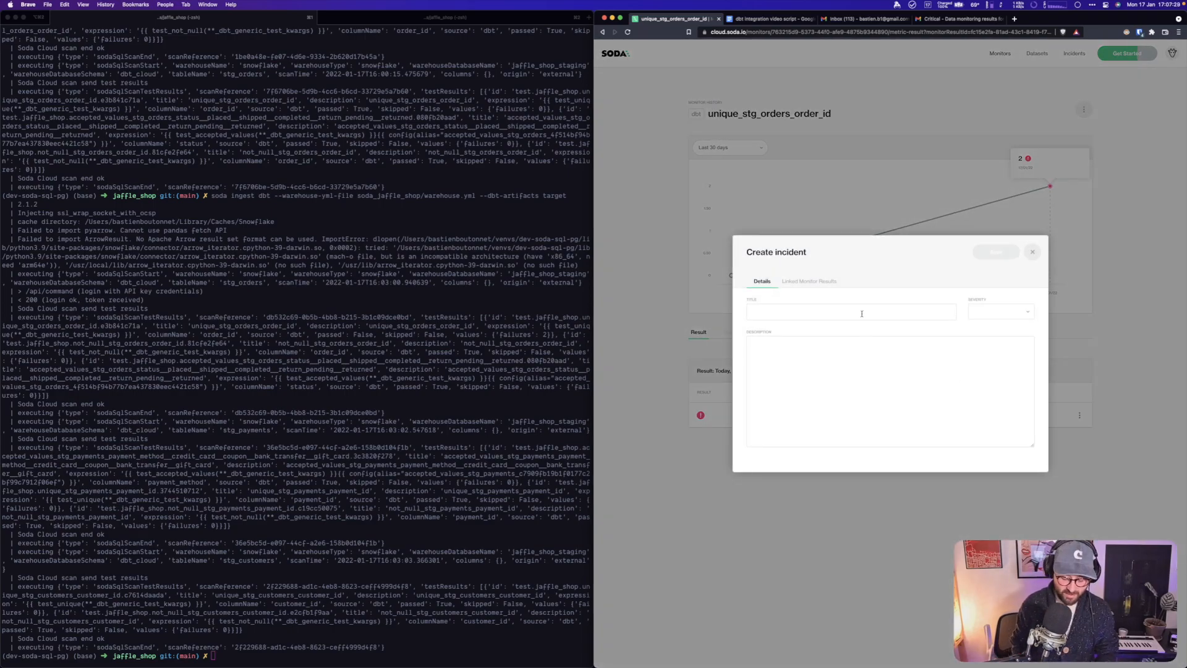
pyautogui.write('Uniqueness violation in s')
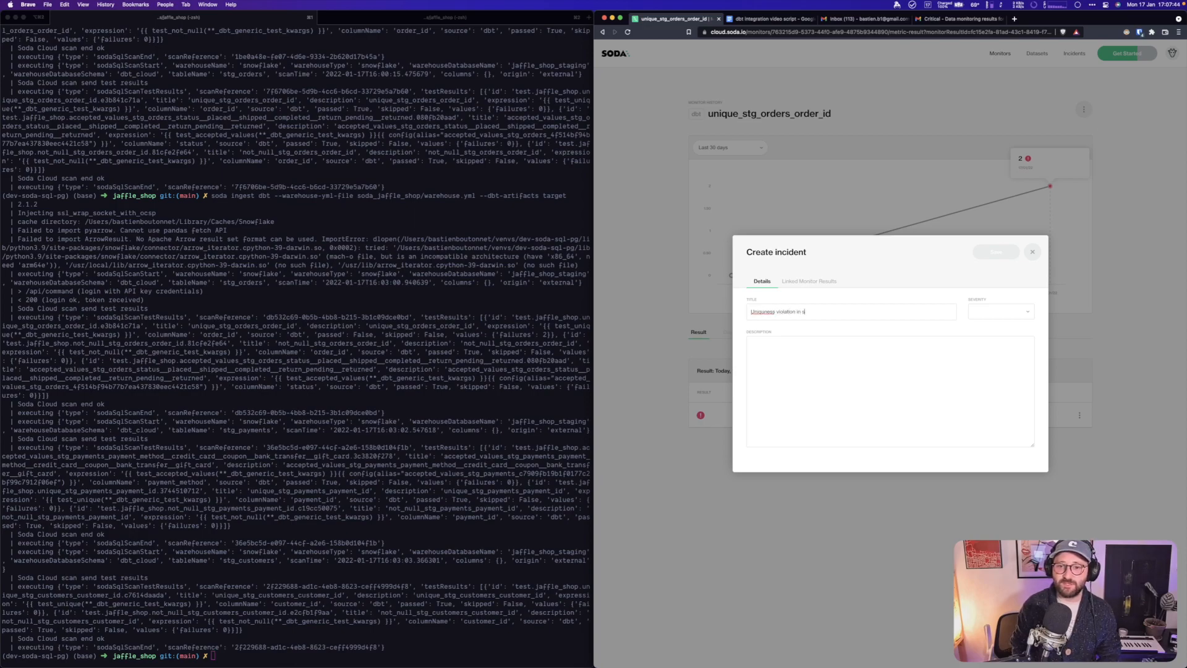
pyautogui.write('tg order')
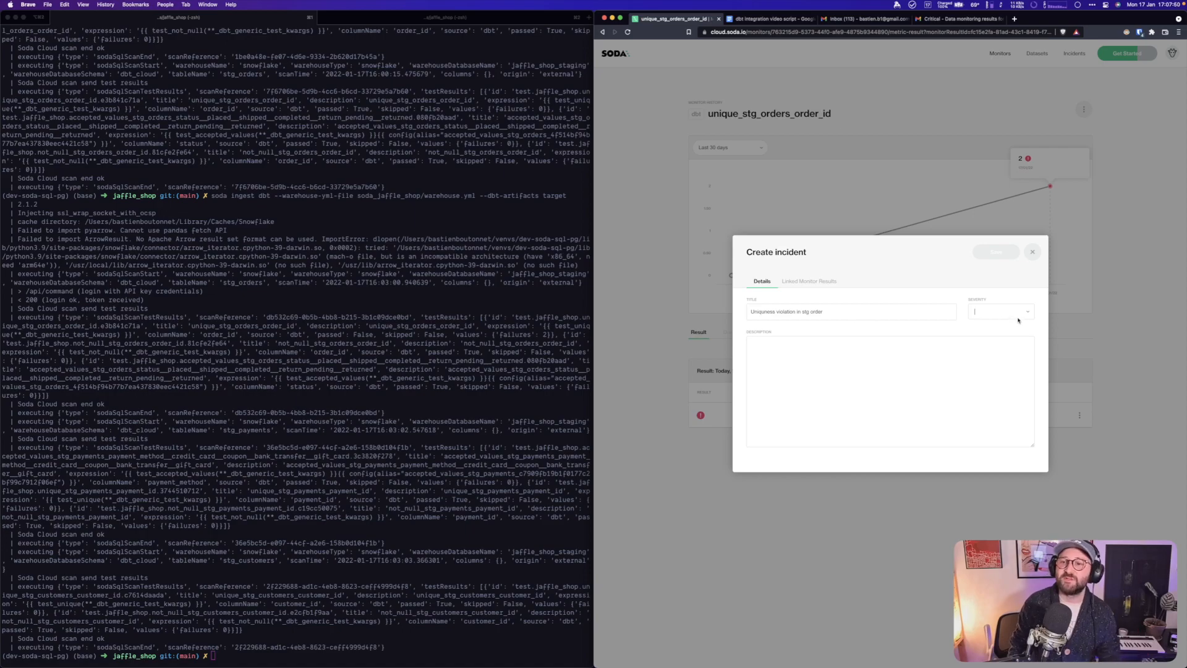
pyautogui.click(1001, 312)
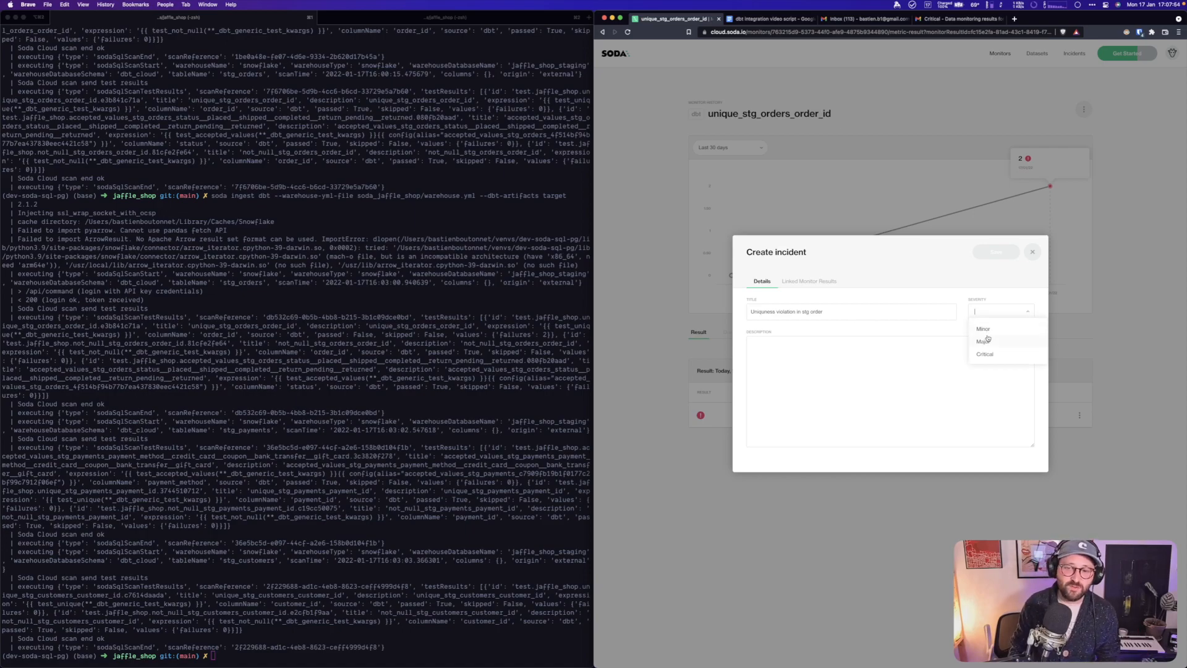
pyautogui.moveTo(997, 347)
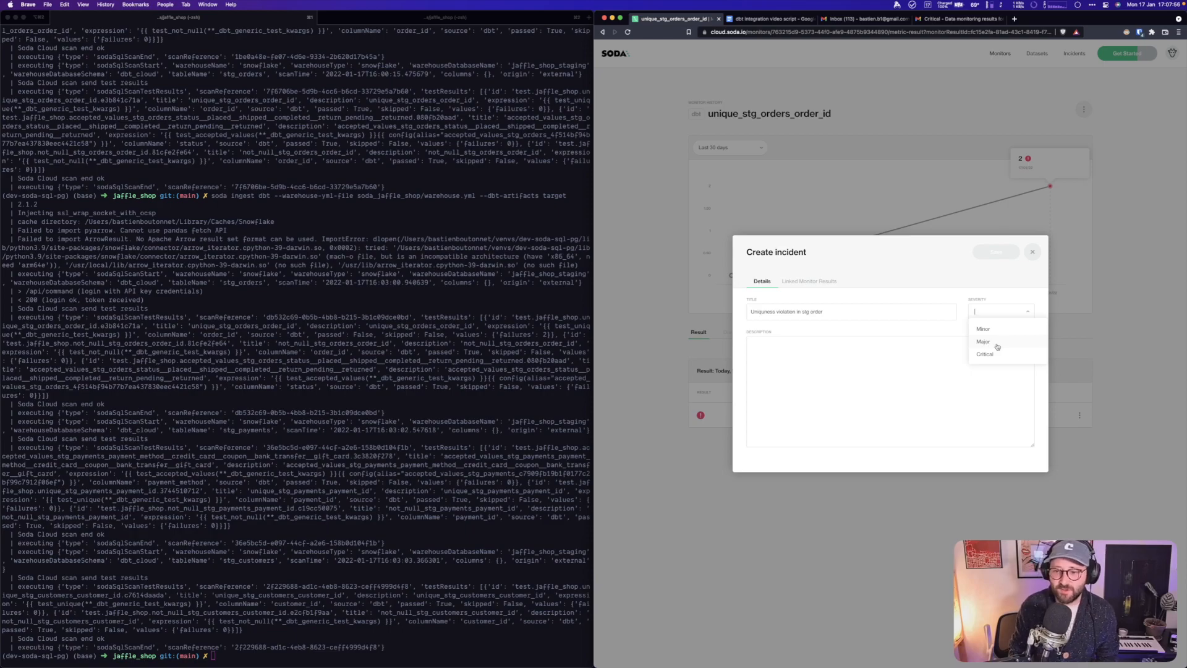
pyautogui.click(984, 354)
pyautogui.write('Looks like something')
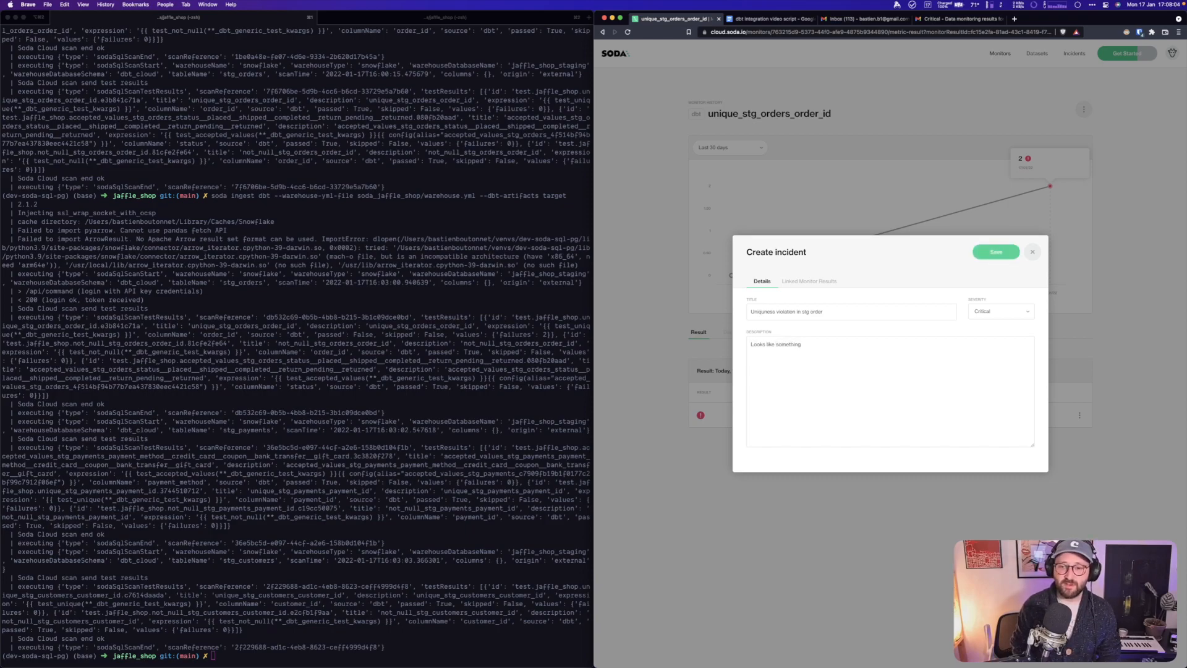
# - Describe what happened with the ingest of production data and save the incident as INC-3
pyautogui.write('bad h')
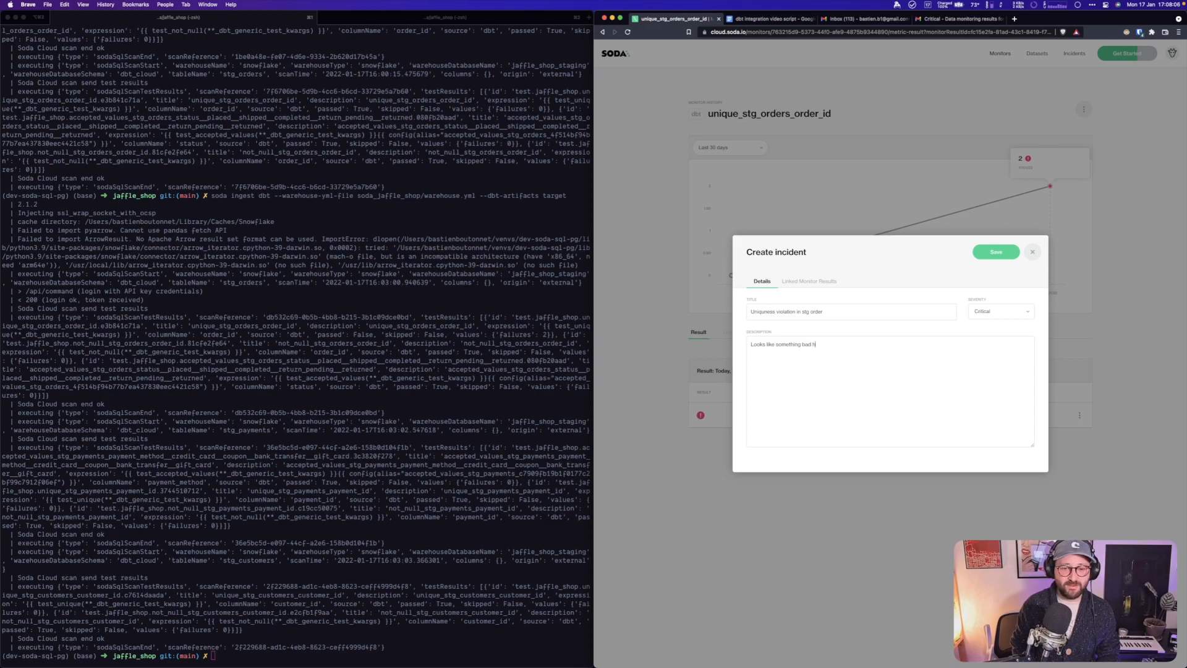
pyautogui.write('as happened w')
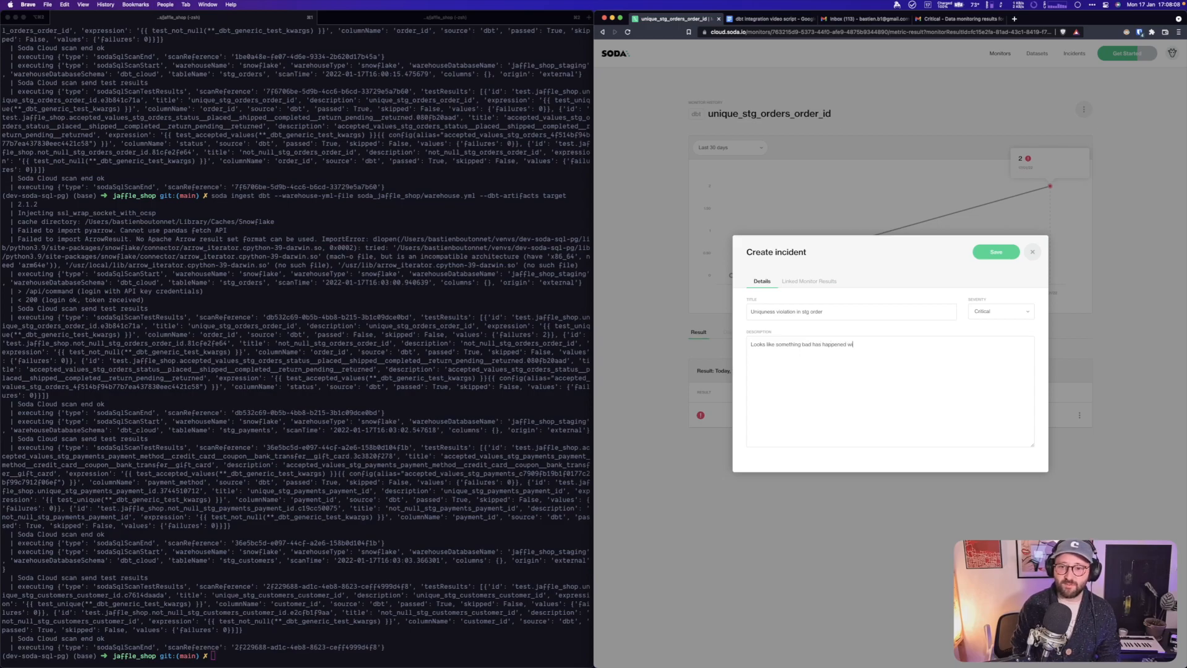
pyautogui.write('ith our ingestion of the orders')
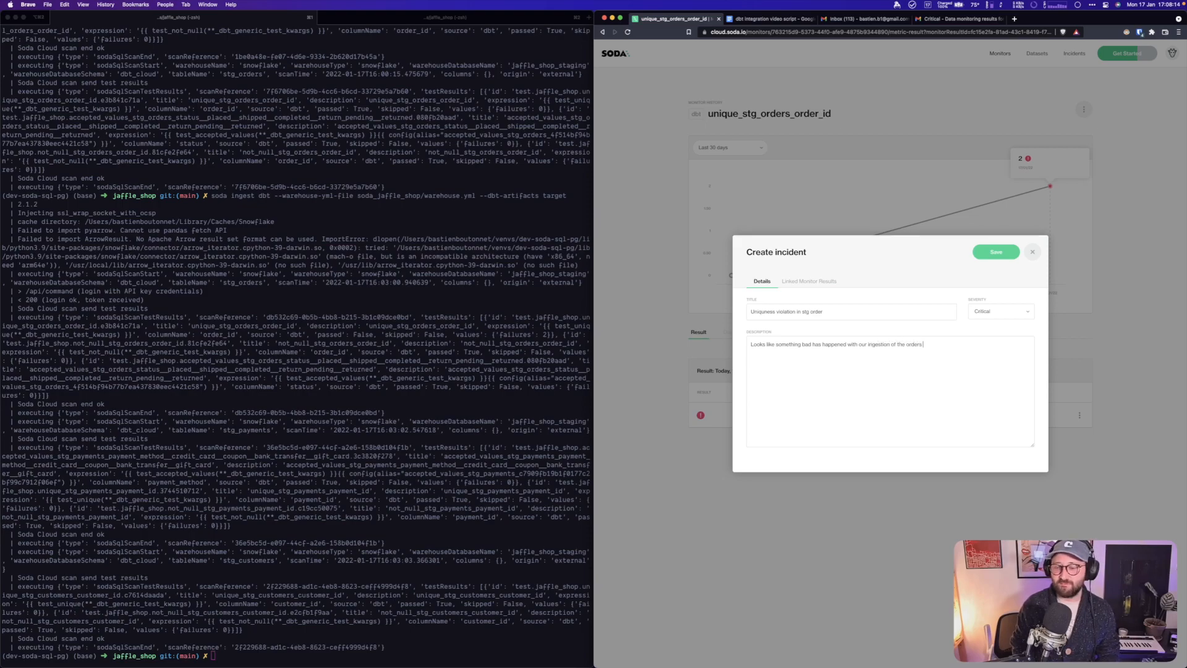
pyautogui.write('production database')
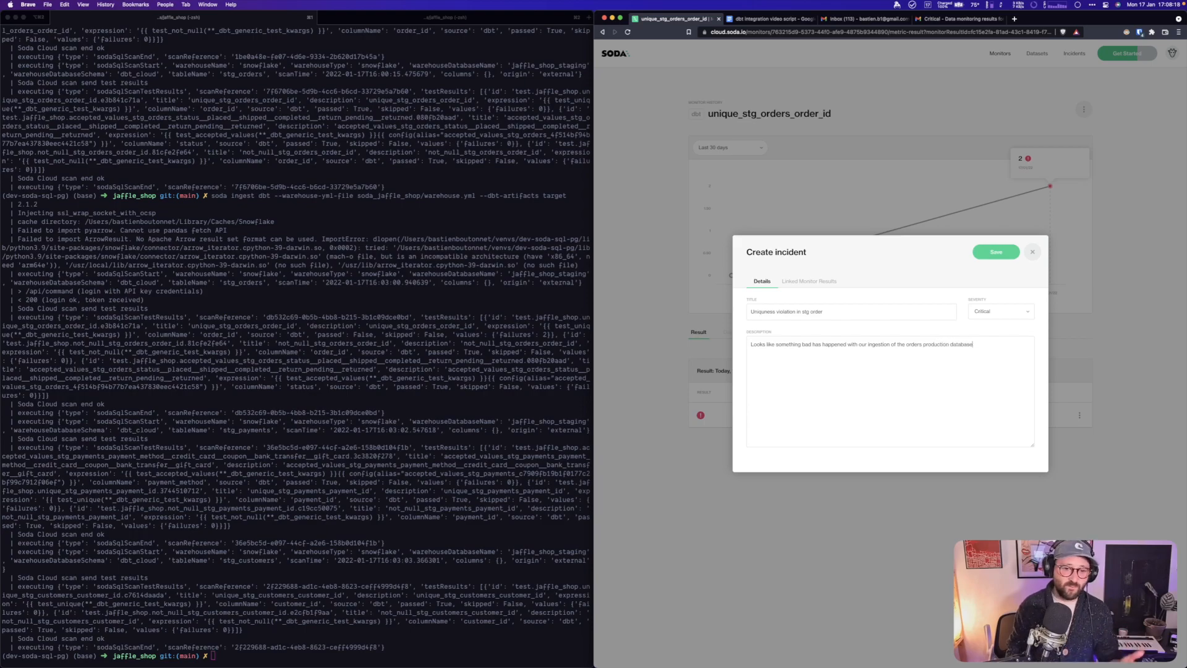
pyautogui.click(996, 253)
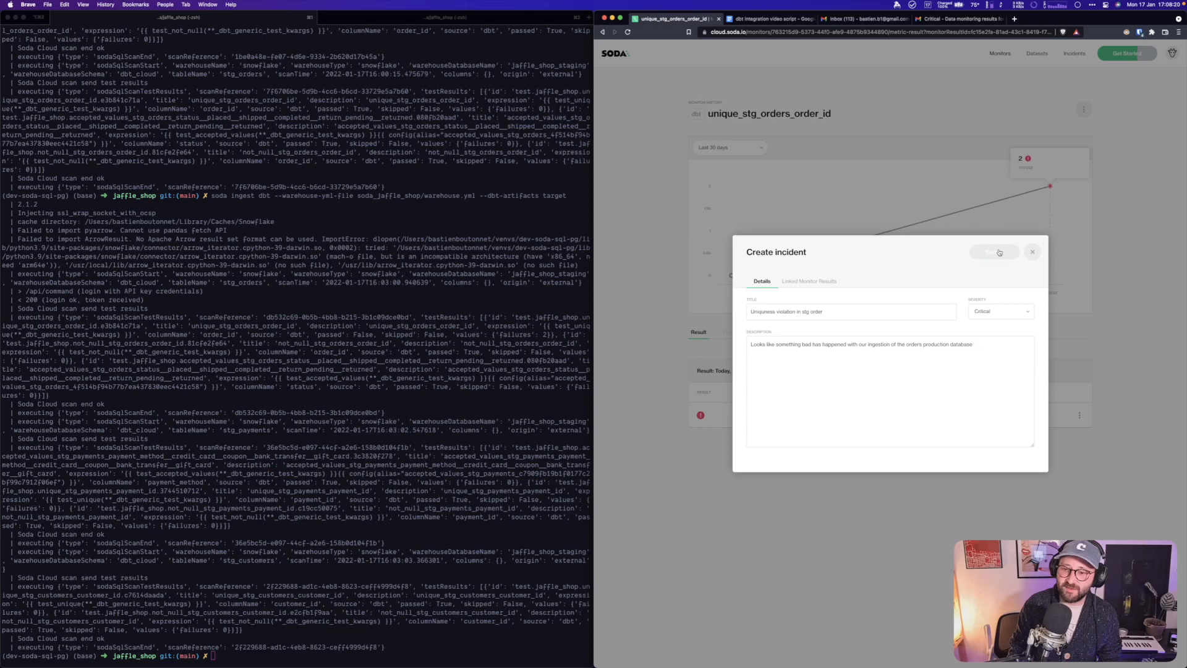
pyautogui.click(994, 252)
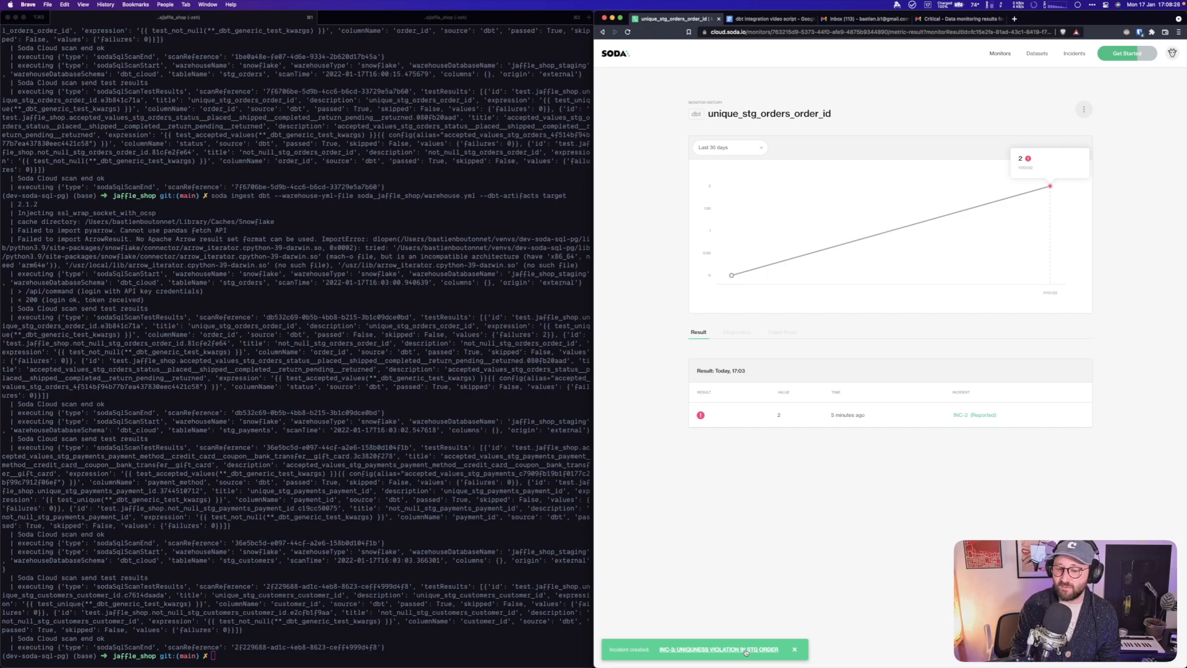
# - Go from the INC-3 incident page to its dedicated Slack channel
pyautogui.click(718, 648)
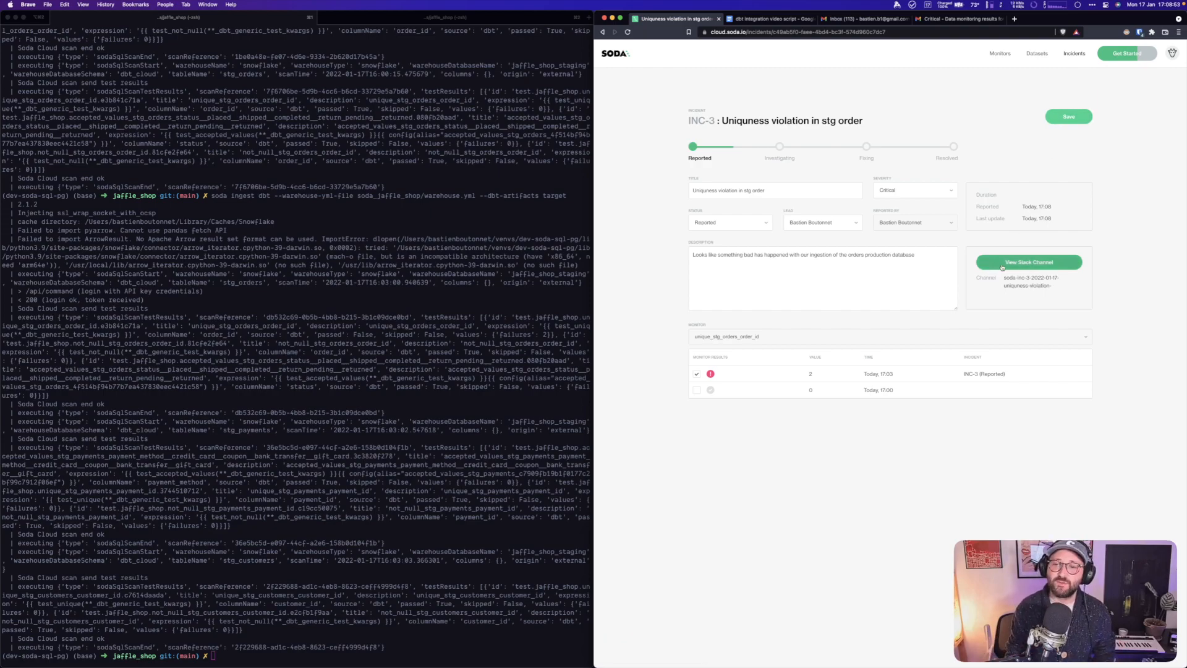
pyautogui.click(1029, 262)
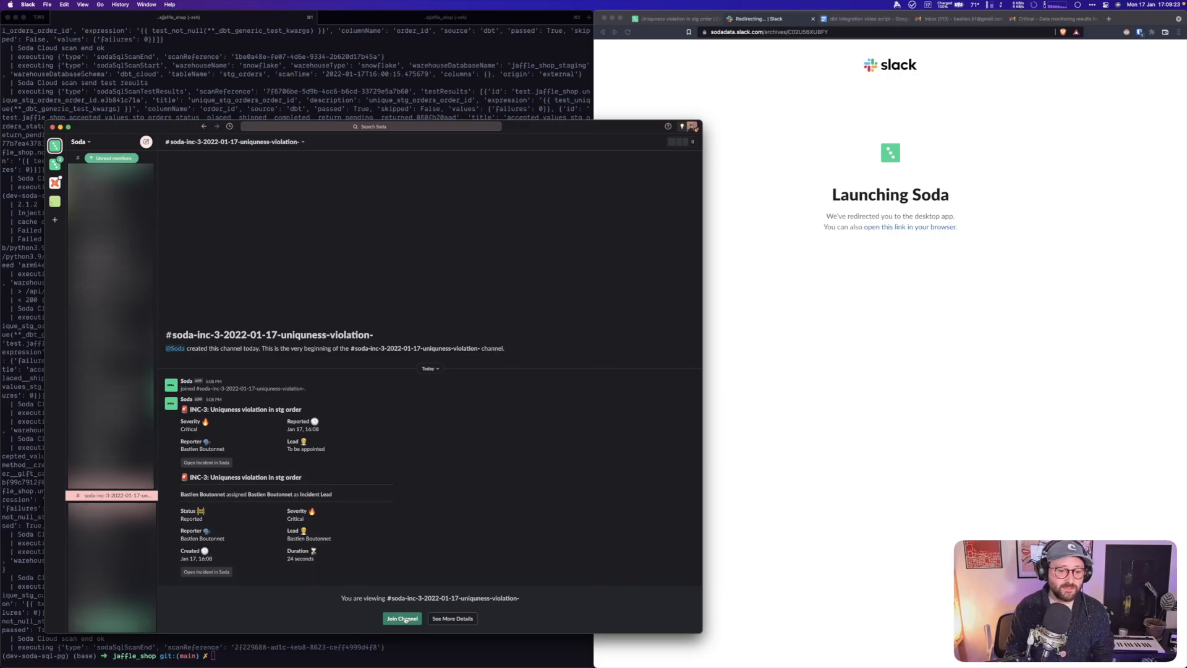
# - Send 'Could you please look into this issue, looks pretty bad. Let me know if I can help' to the channel
pyautogui.click(401, 619)
pyautogui.write('@Mathias')
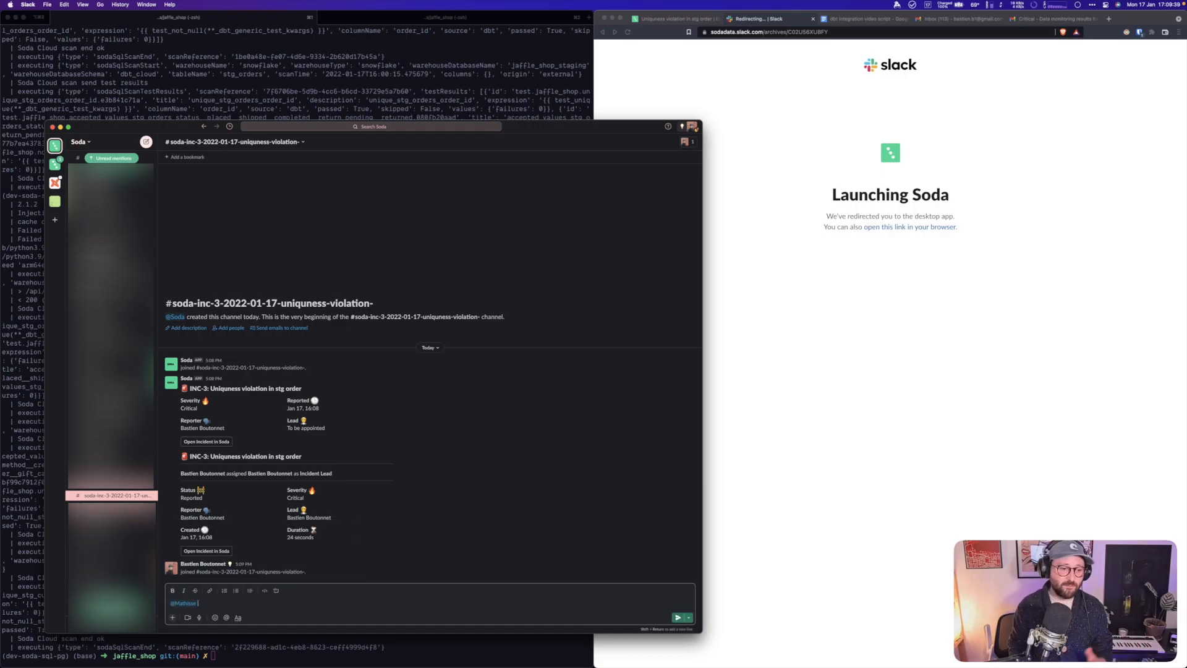
pyautogui.write('Could you p')
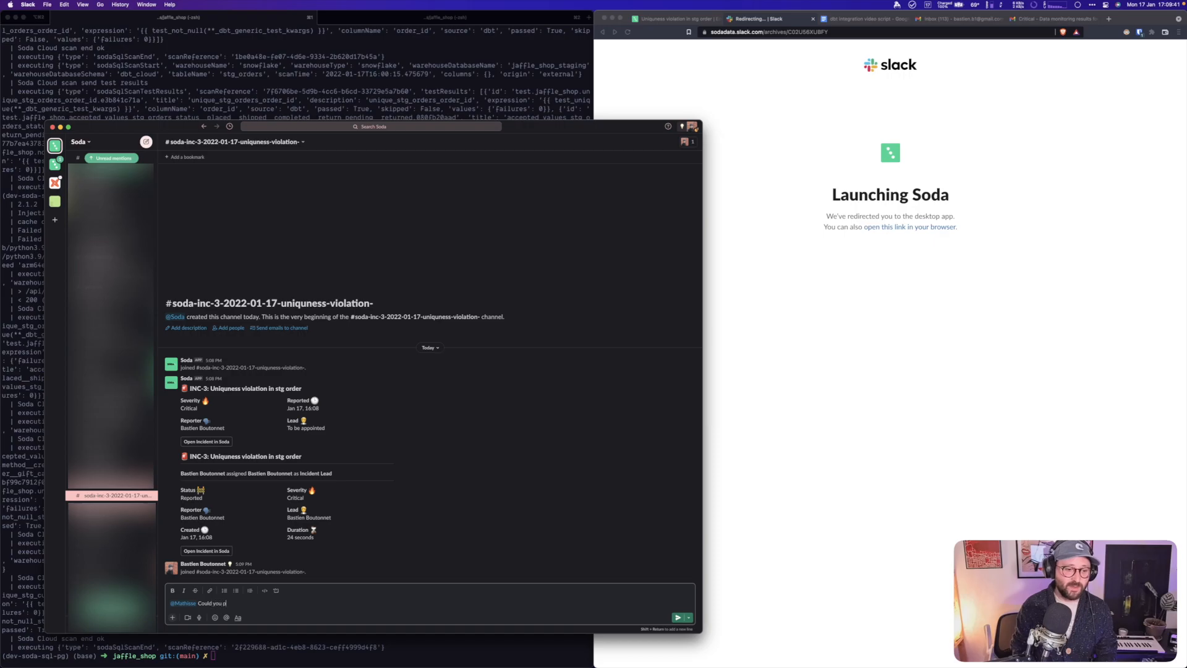
pyautogui.write('please look into th')
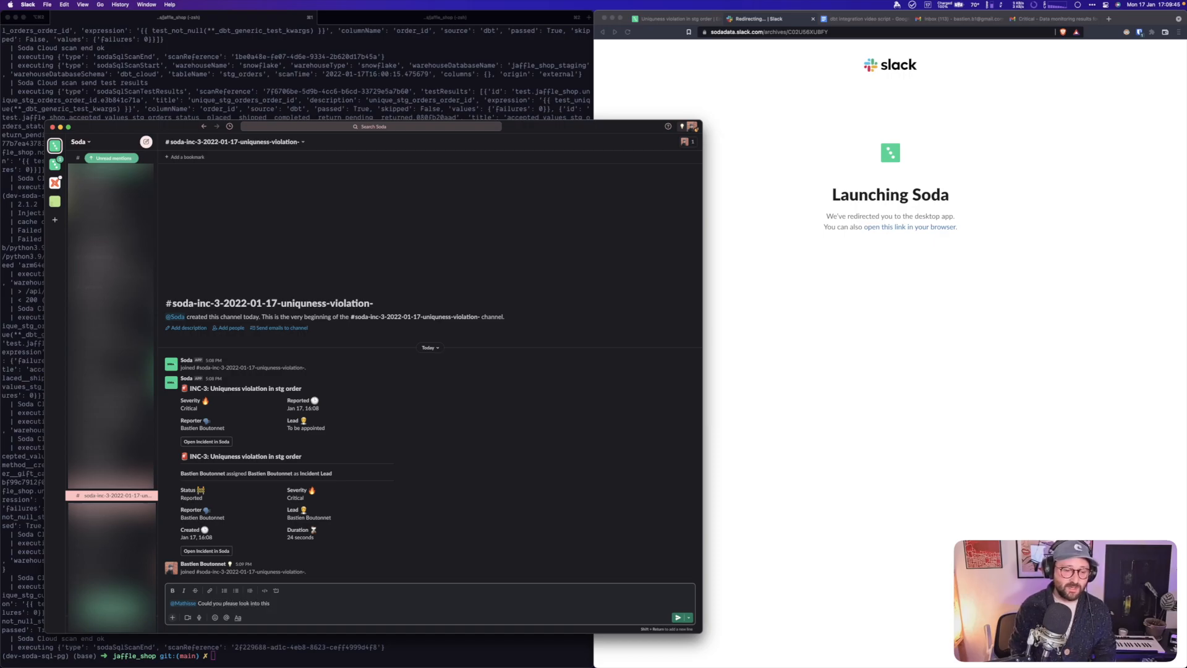
pyautogui.write('issue, loo')
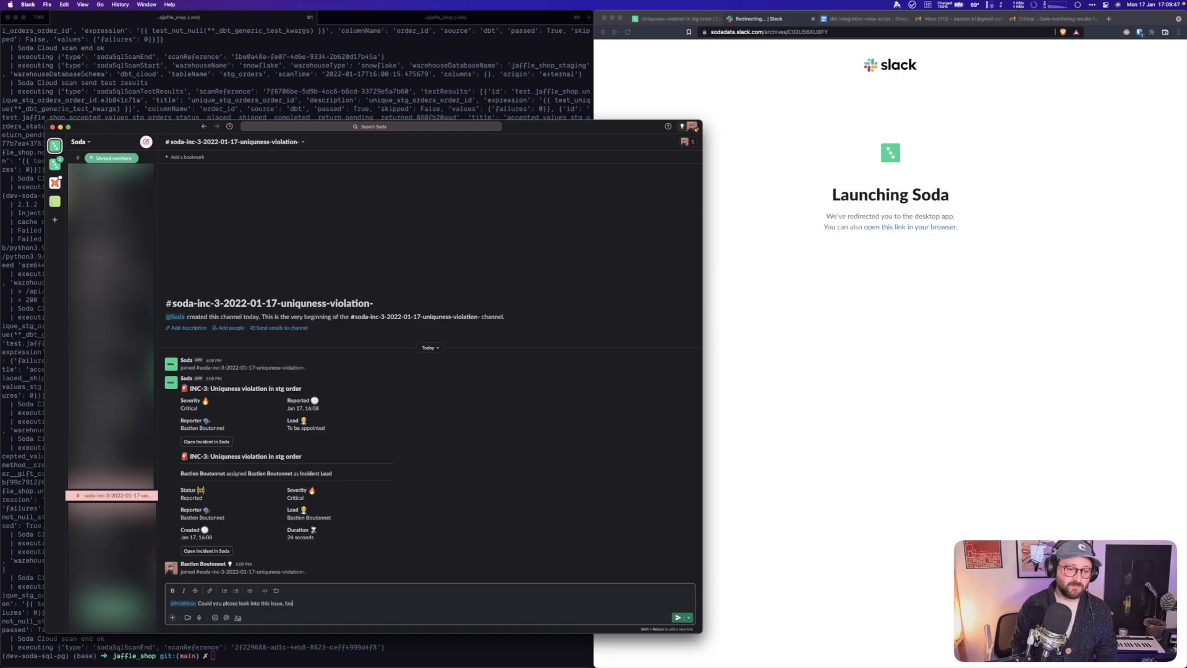
pyautogui.write('ks pretty bad.')
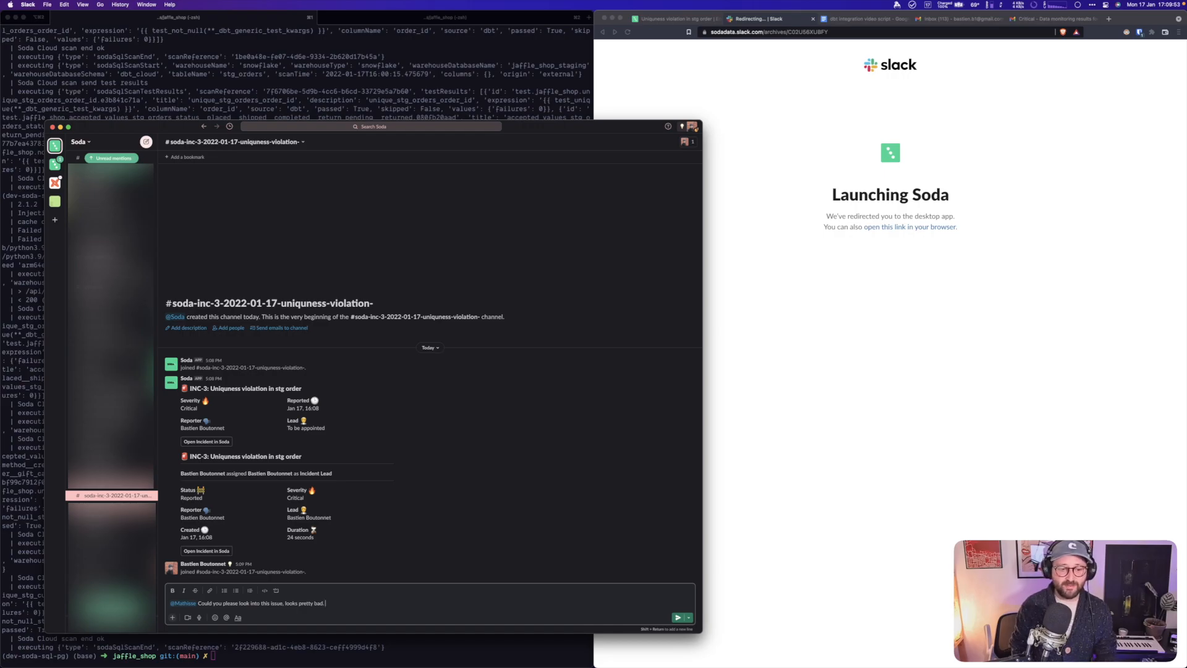
pyautogui.write('Let me know')
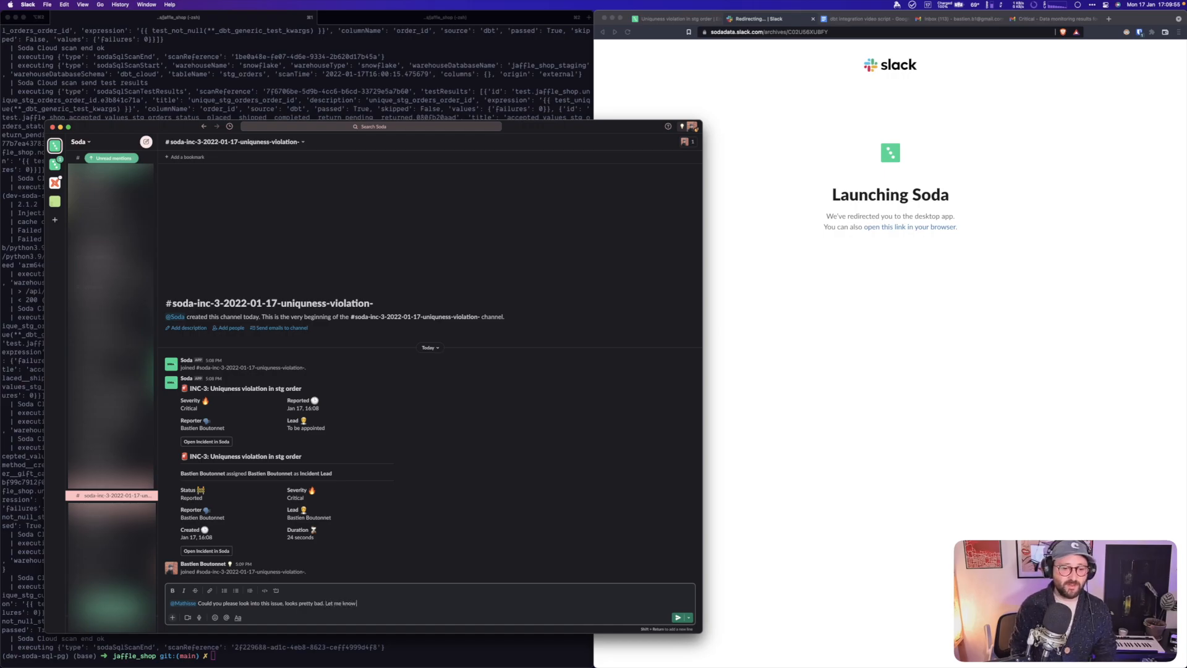
pyautogui.write('if I can help')
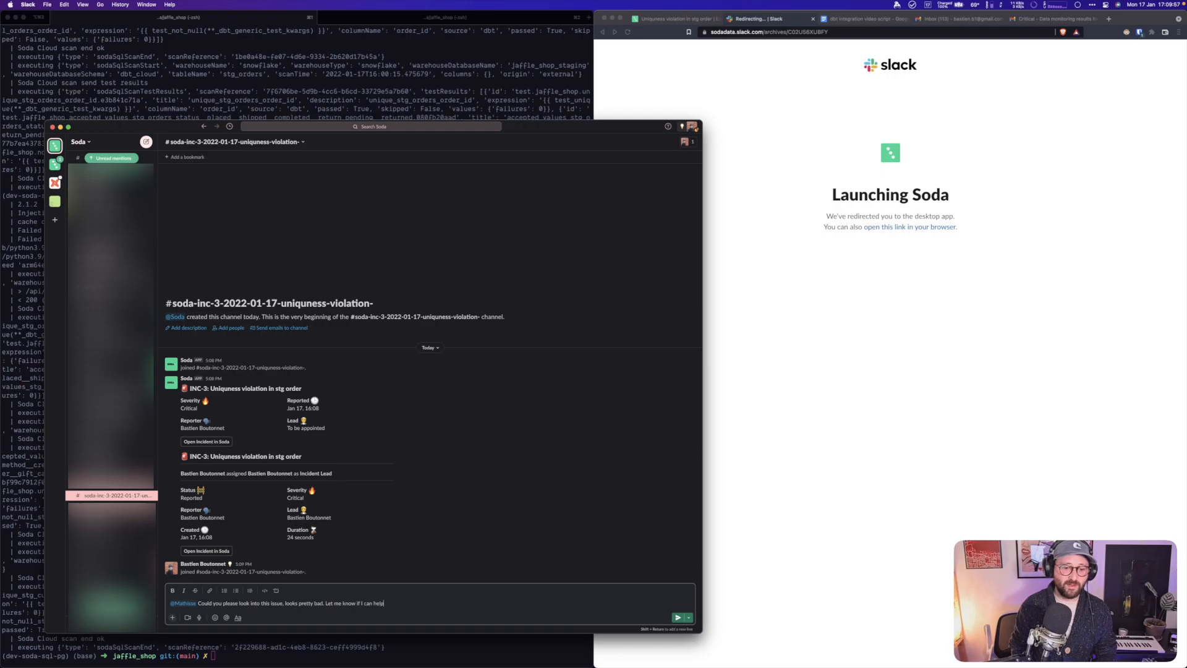
pyautogui.press('Enter')
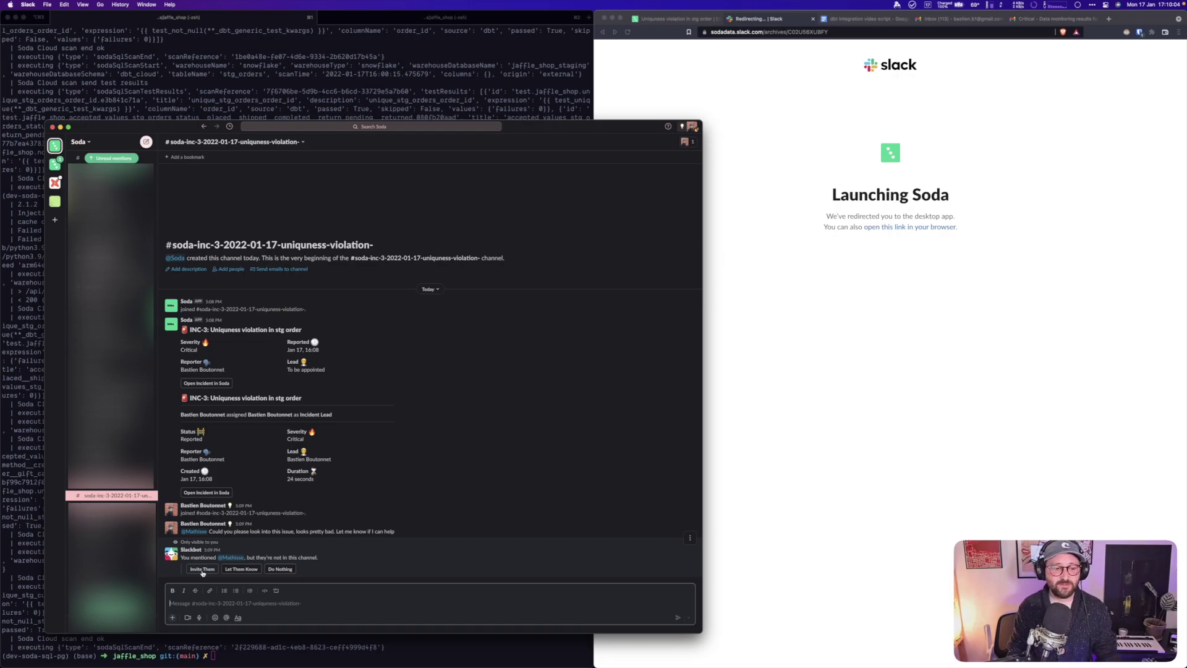
pyautogui.click(202, 568)
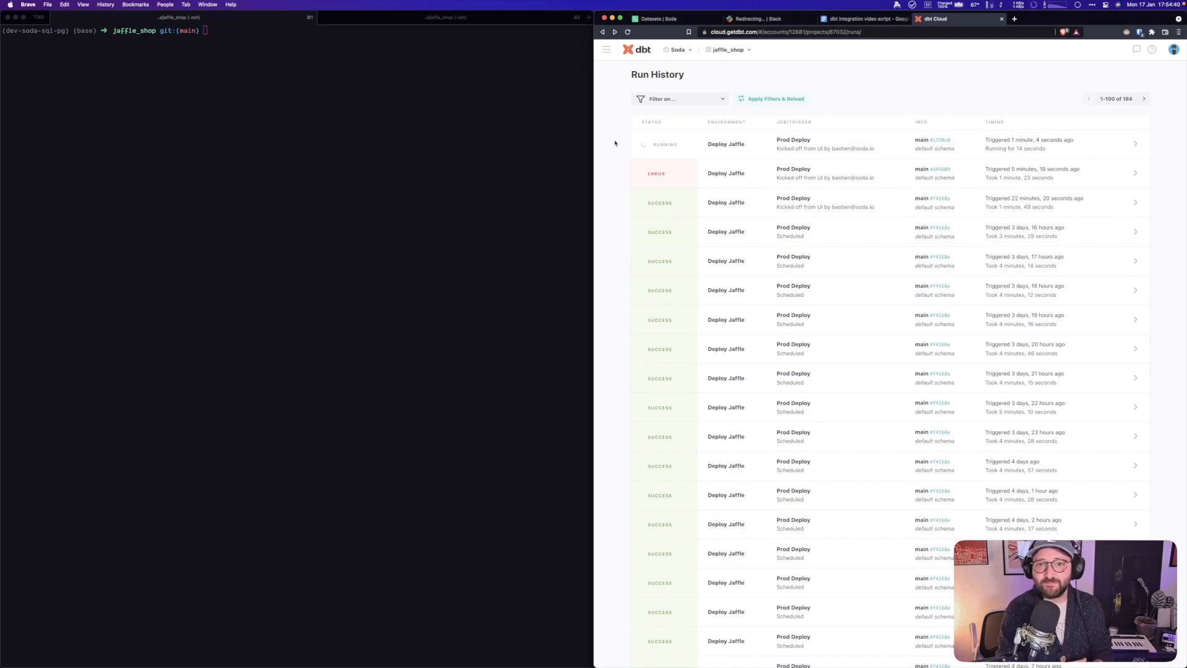
# - Run soda ingest dbt with dbt_cloud_warehouse.yaml and the dbt Cloud account and job ids
pyautogui.write('soda ingest dbt --warehouse-yml-file soda_jaffle_shop/dbt_cloud_warehouse.yaml --dbt-cloud-account-id 12881 --dbt-cloud-job-id 50403')
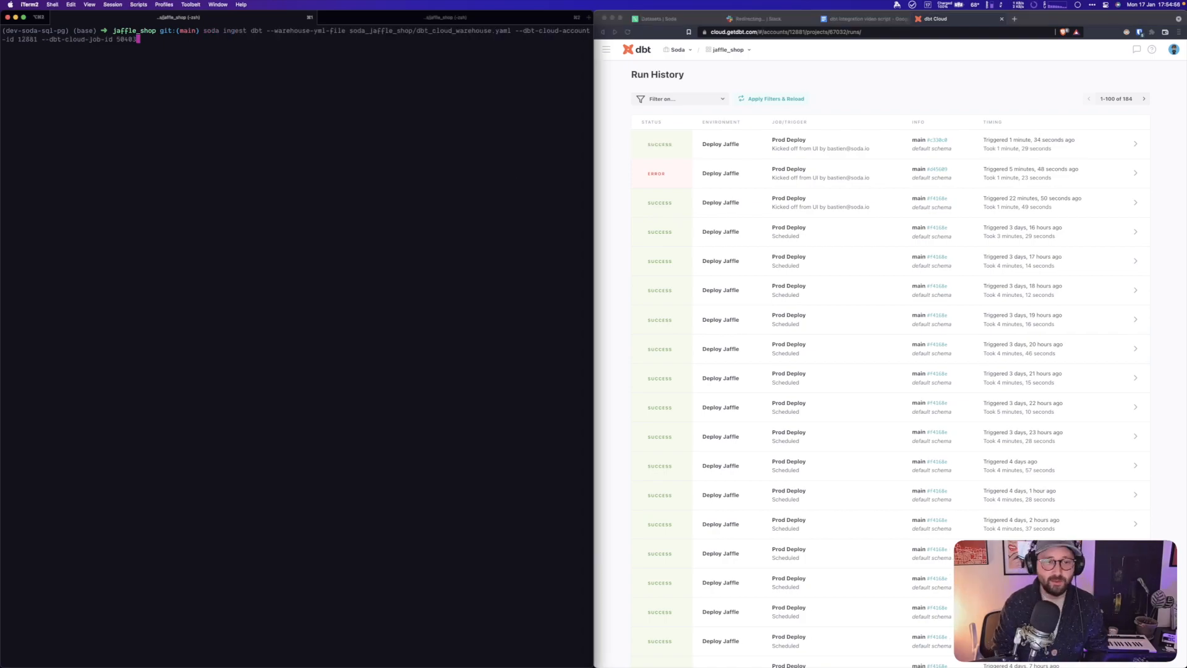
pyautogui.press('Enter')
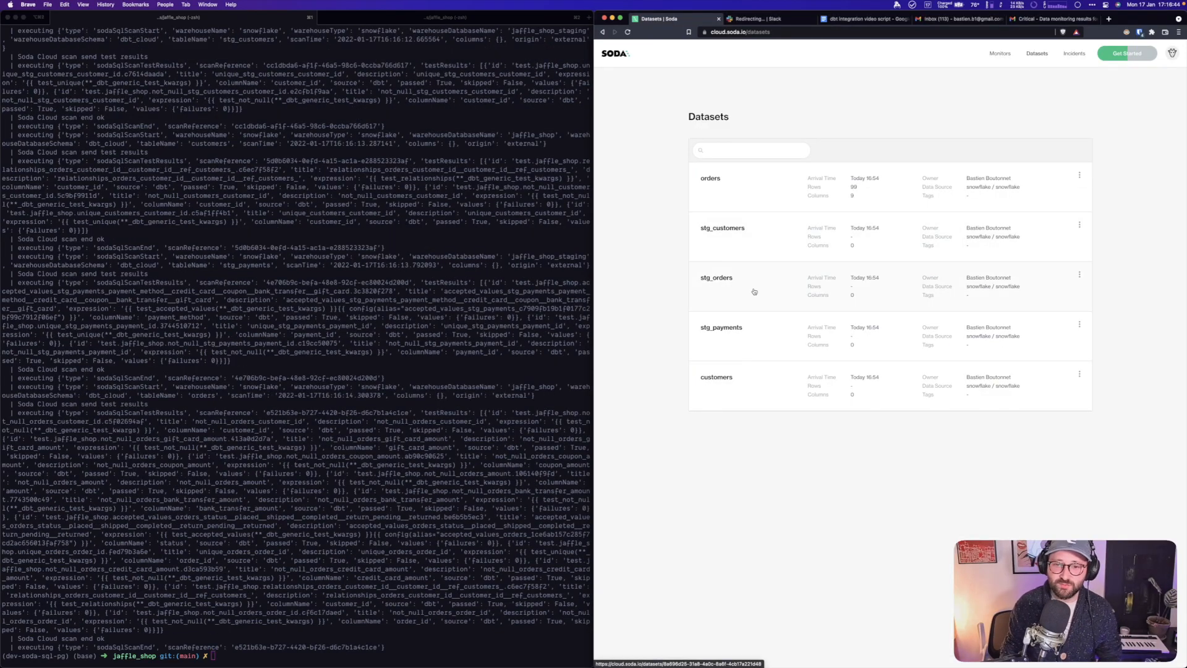
# - Confirm the unique_stg_orders_order_id monitor is back to 0 and go to Incidents
pyautogui.click(715, 277)
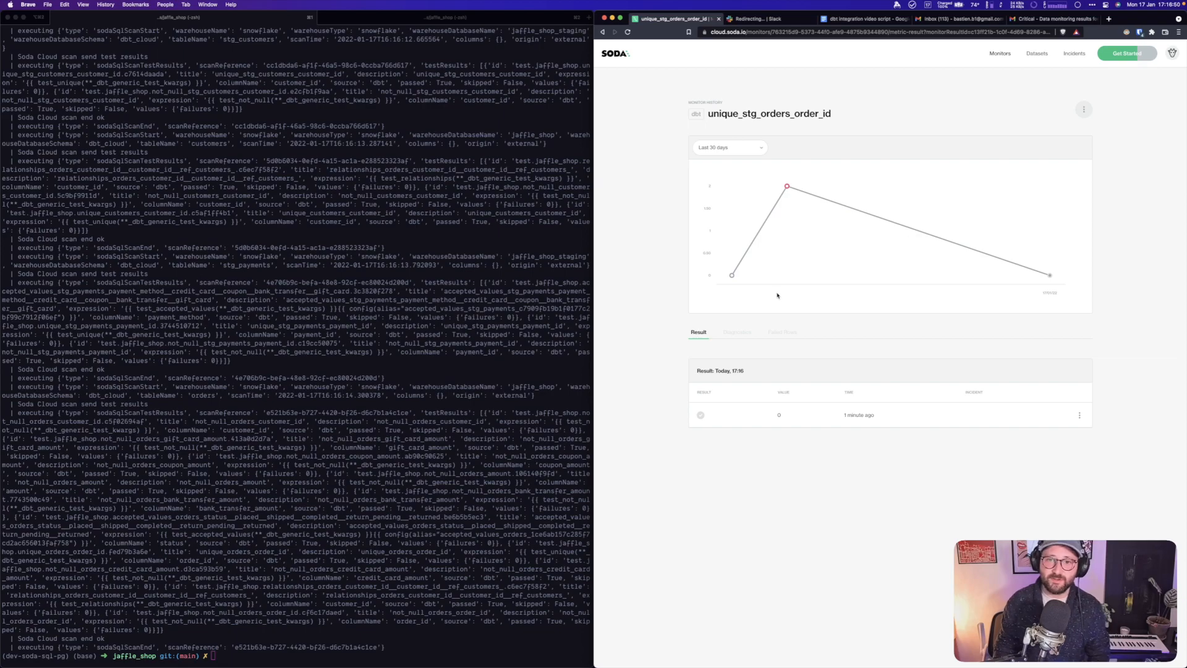
pyautogui.moveTo(1051, 274)
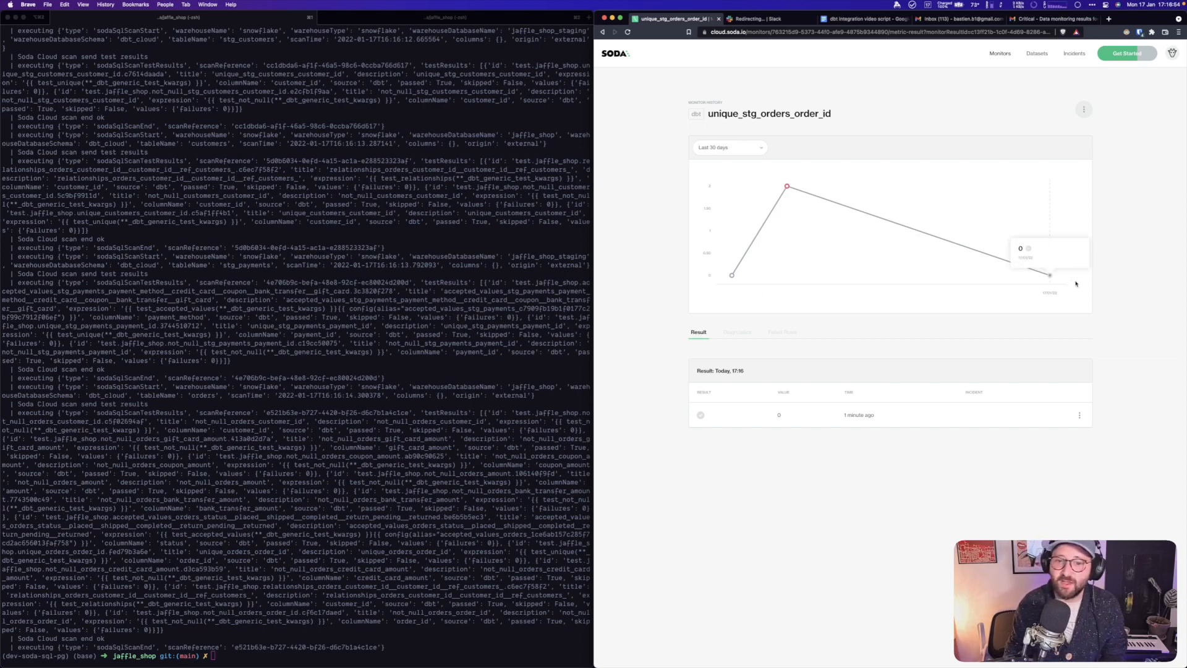
pyautogui.click(1075, 53)
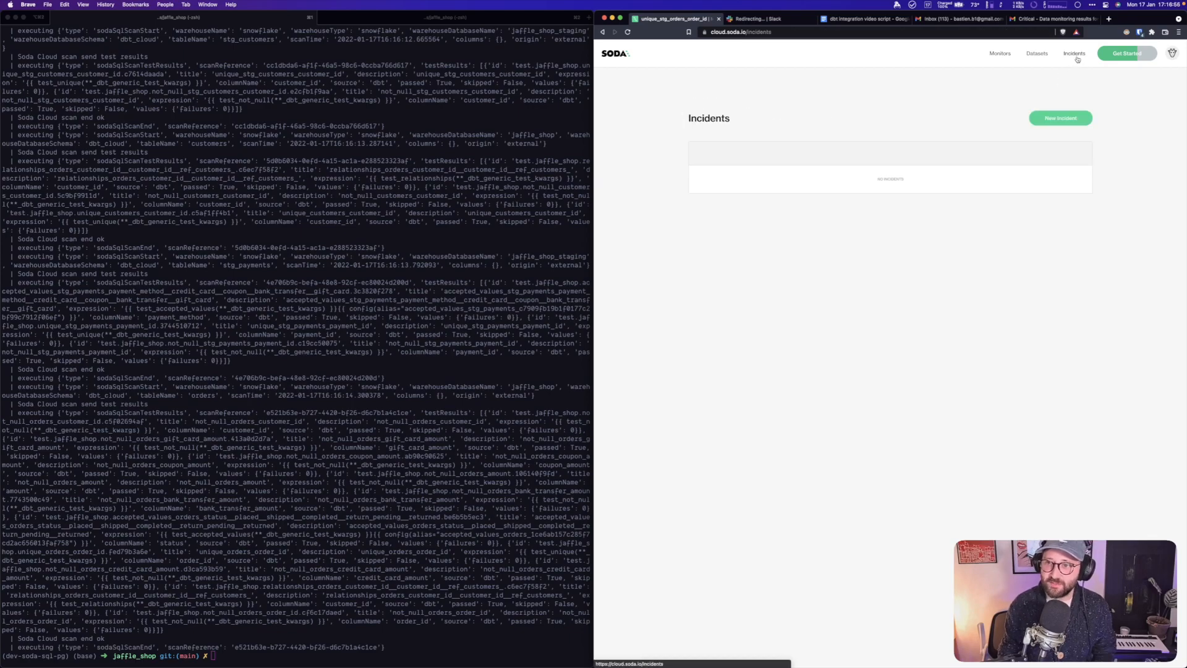
# - Resolve INC-3 with the note 'Data engineer had an issue ... now resolved'
pyautogui.click(730, 222)
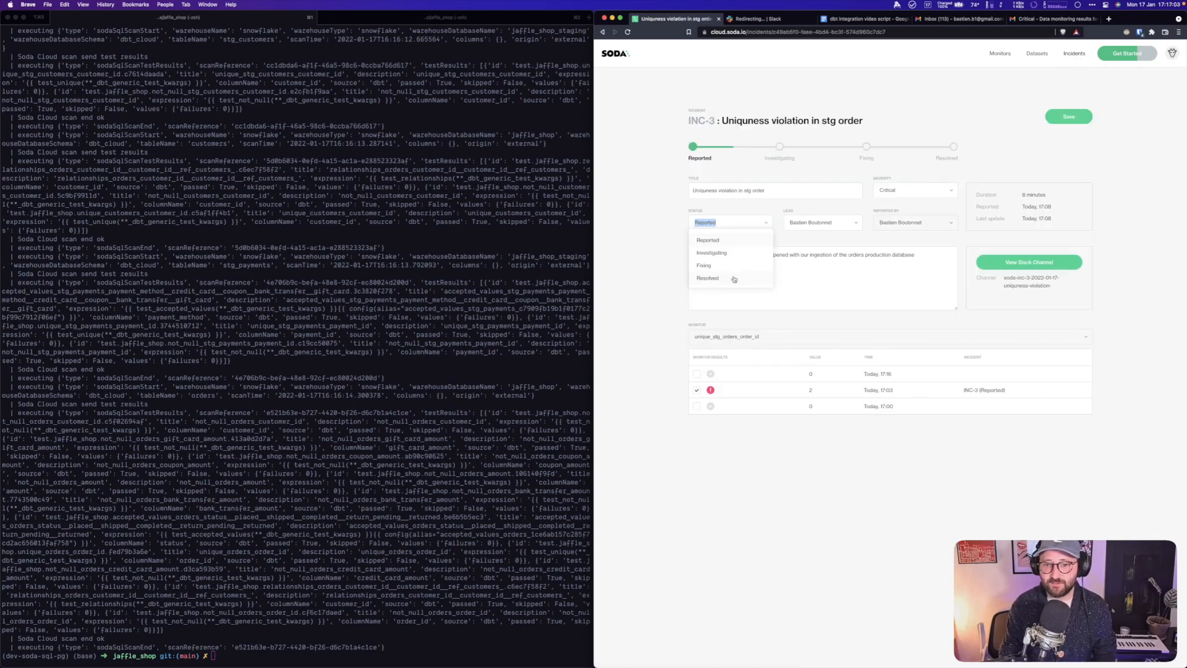
pyautogui.click(708, 278)
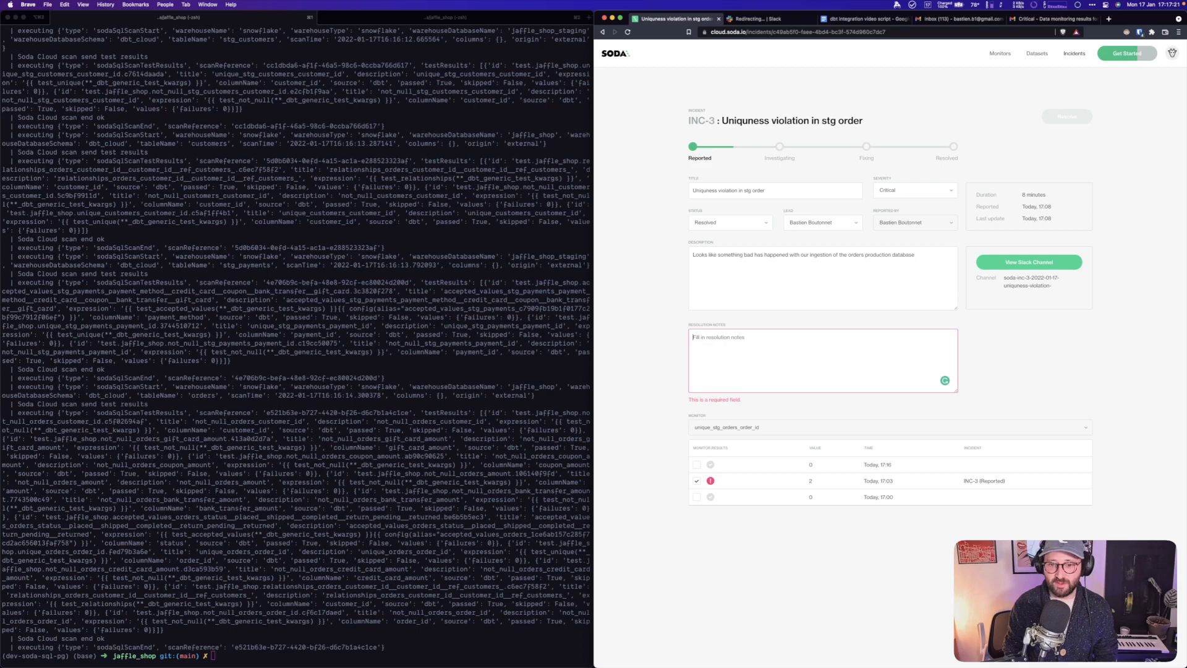
pyautogui.write('Data engineering team')
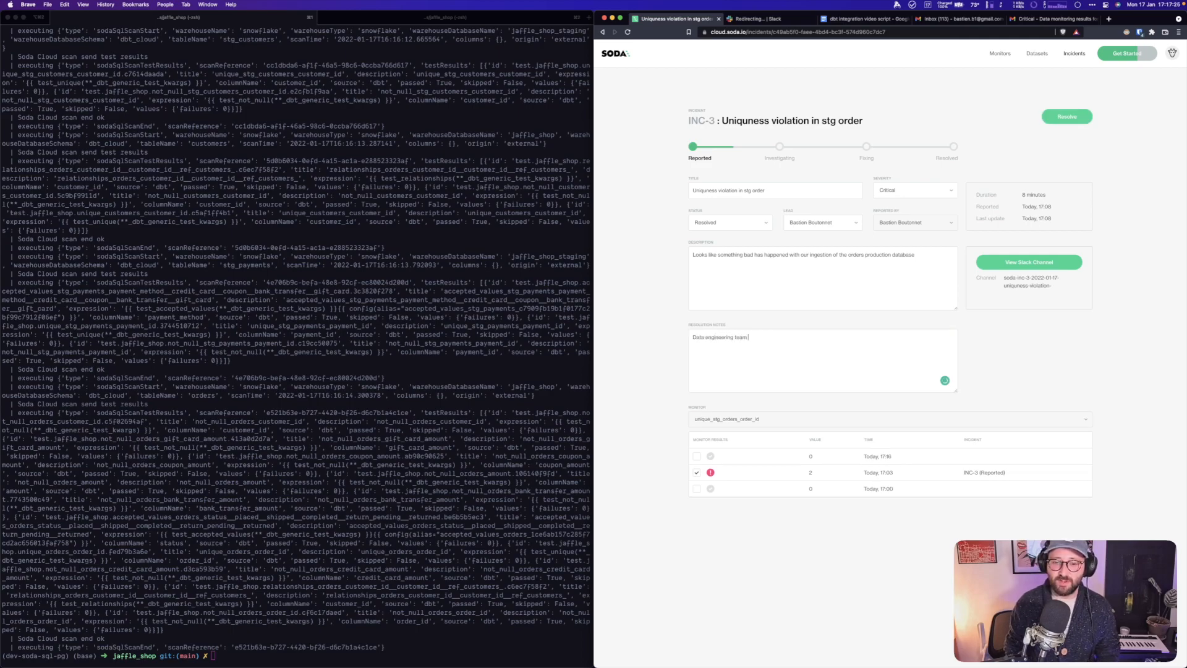
pyautogui.write('had an issue with the ingest pipeline')
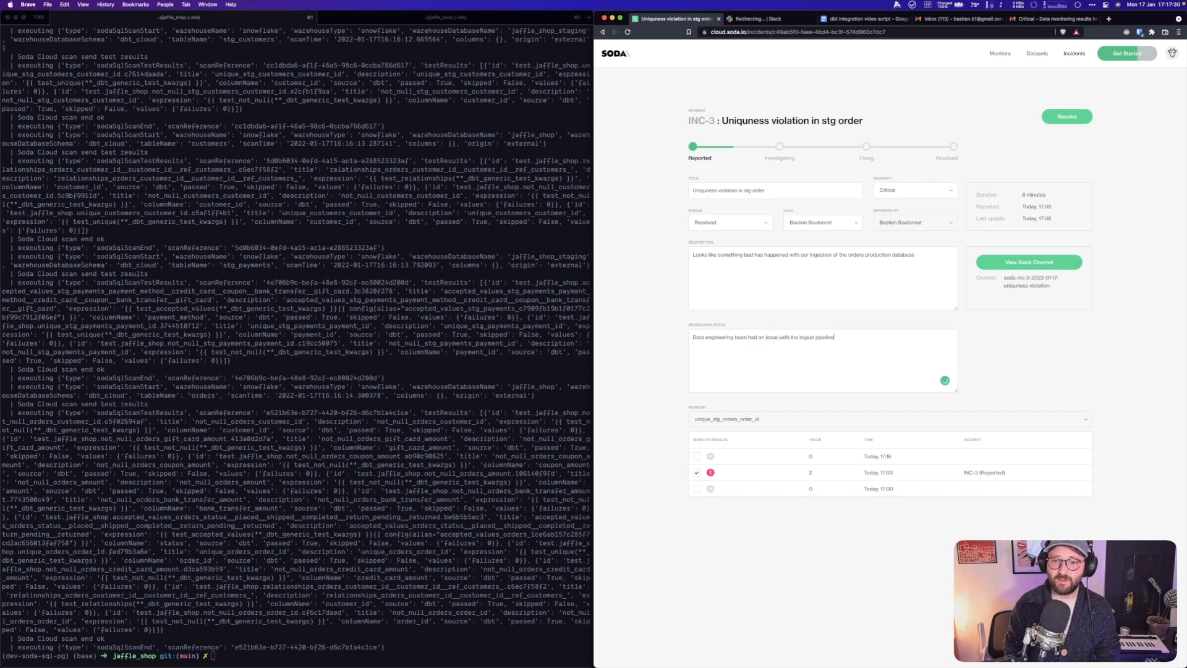
pyautogui.write('t the issue is n')
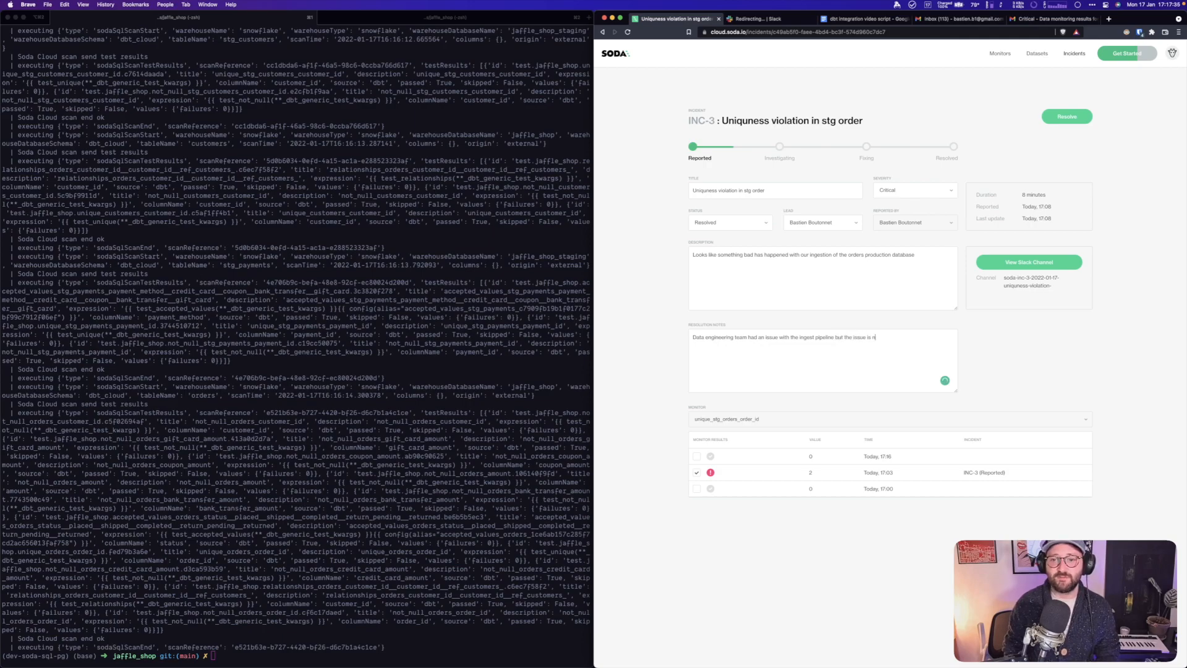
pyautogui.write('ow resolved')
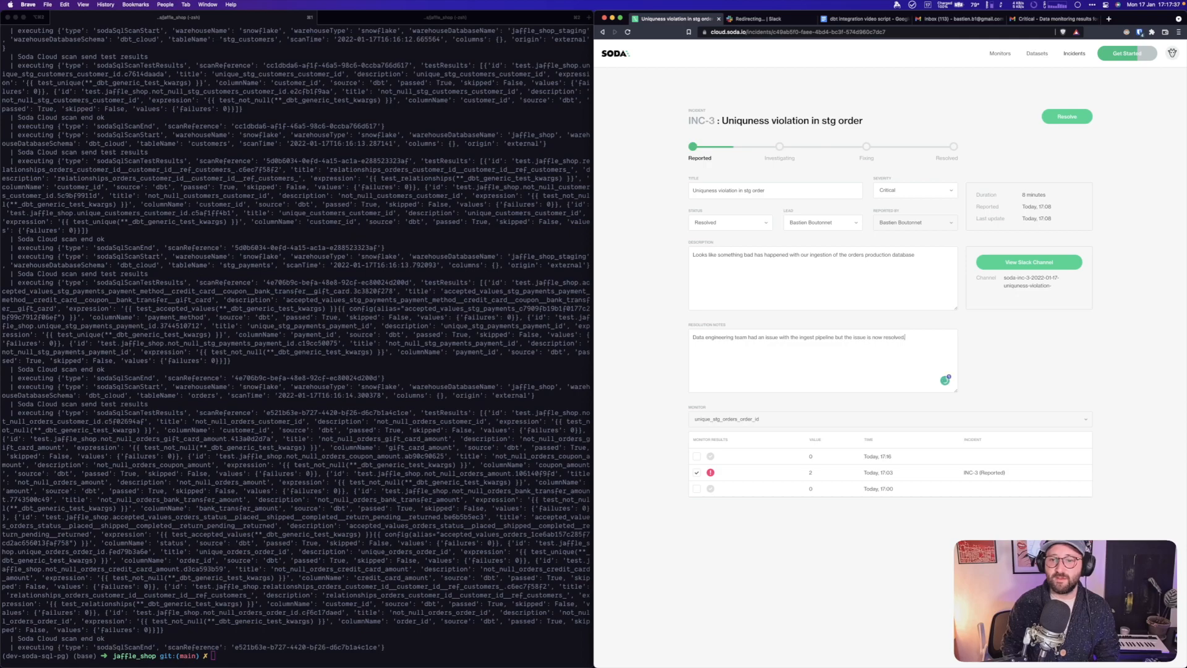
pyautogui.click(1066, 116)
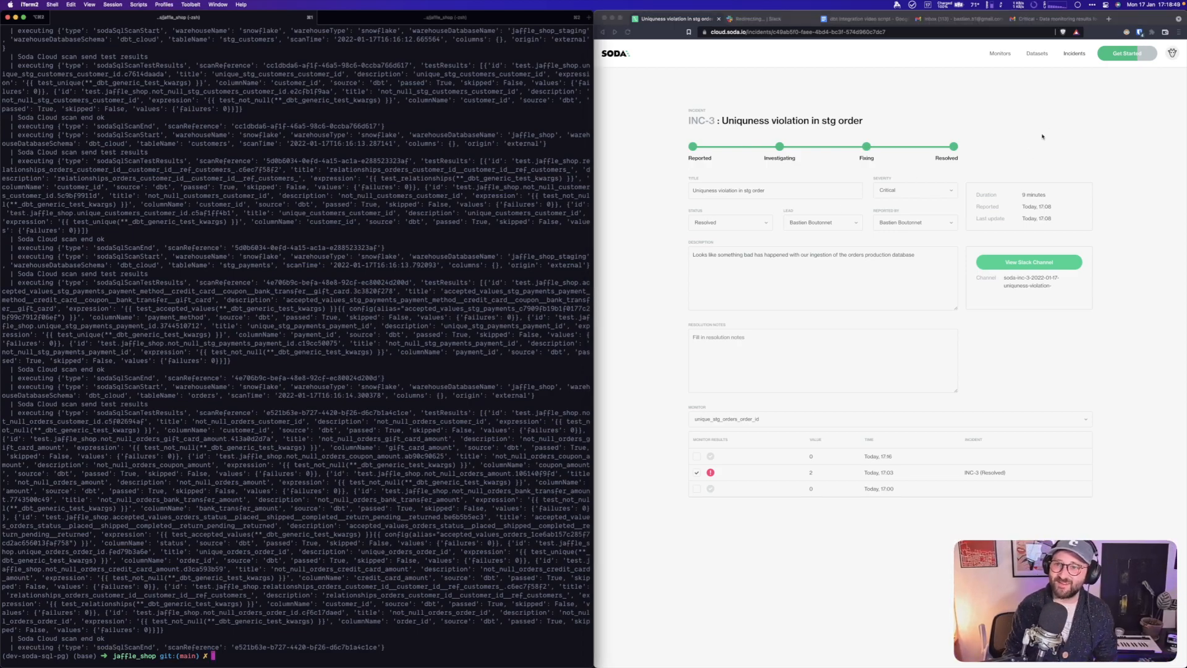
# - Return to the Datasets overview
pyautogui.click(1036, 52)
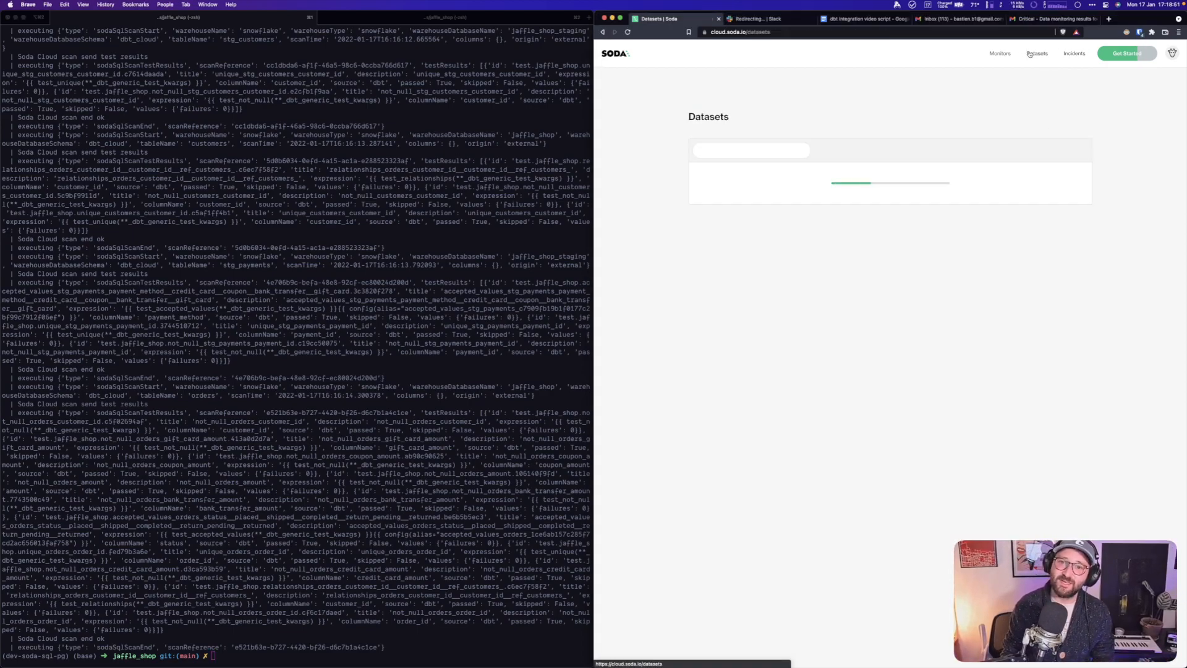